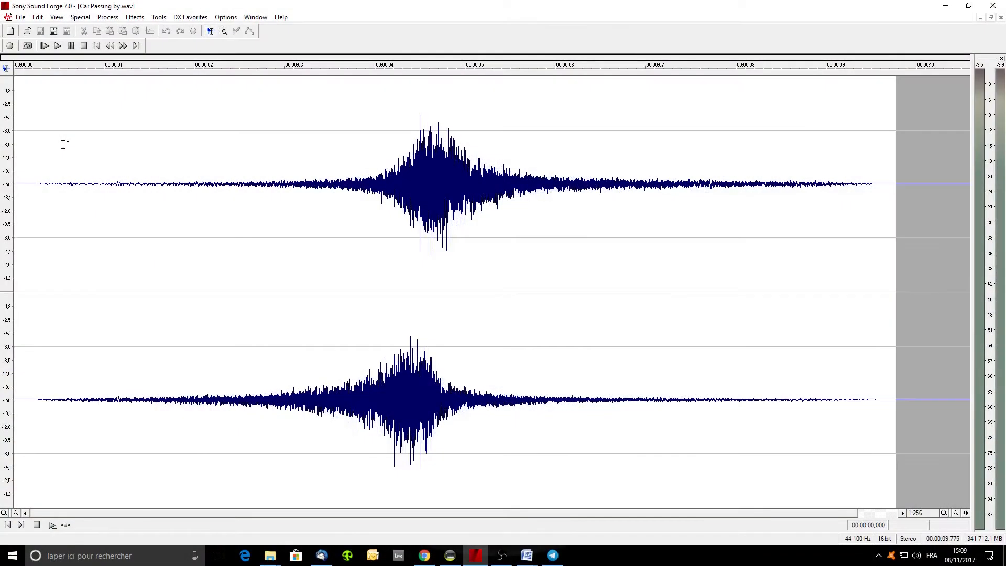
mouse_move(274, 276)
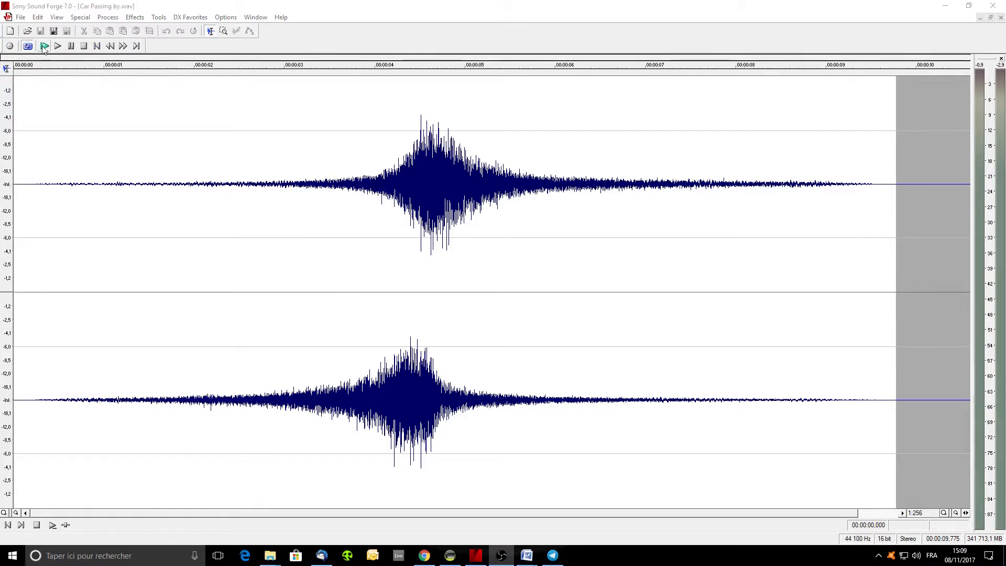
Audition the Car Passing by recording twice, then close its Track Properties window.
left_click(47, 44)
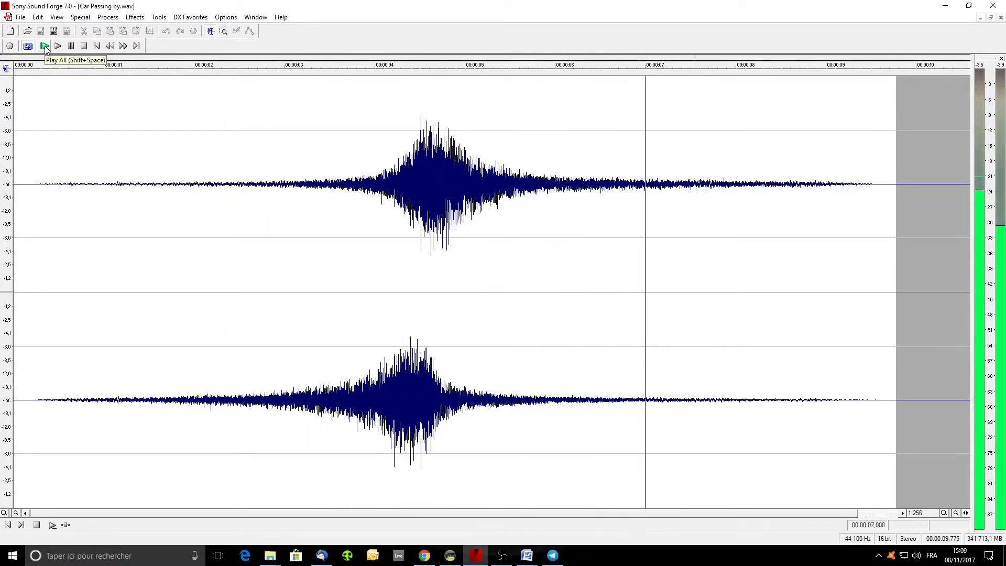
left_click(41, 47)
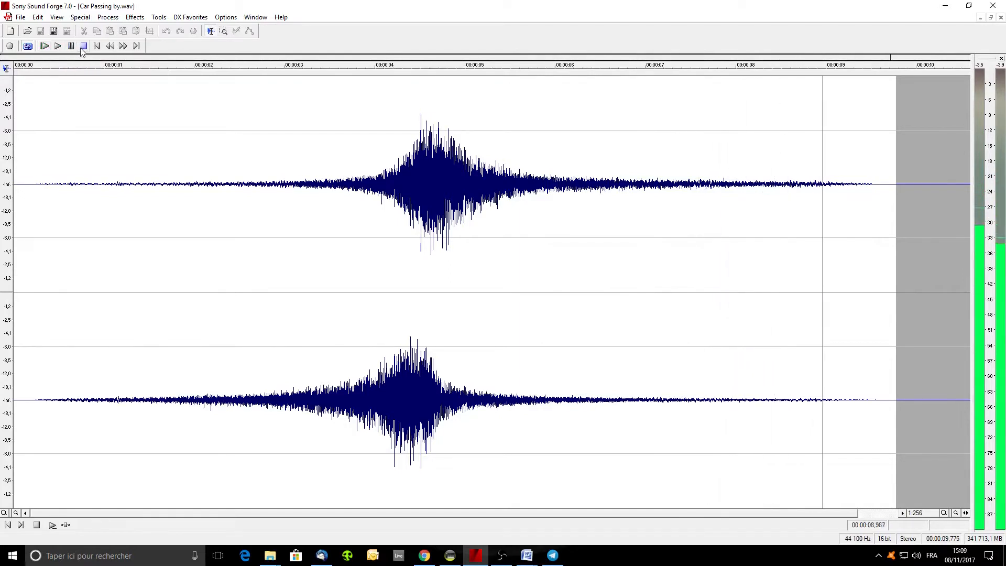
left_click(81, 45)
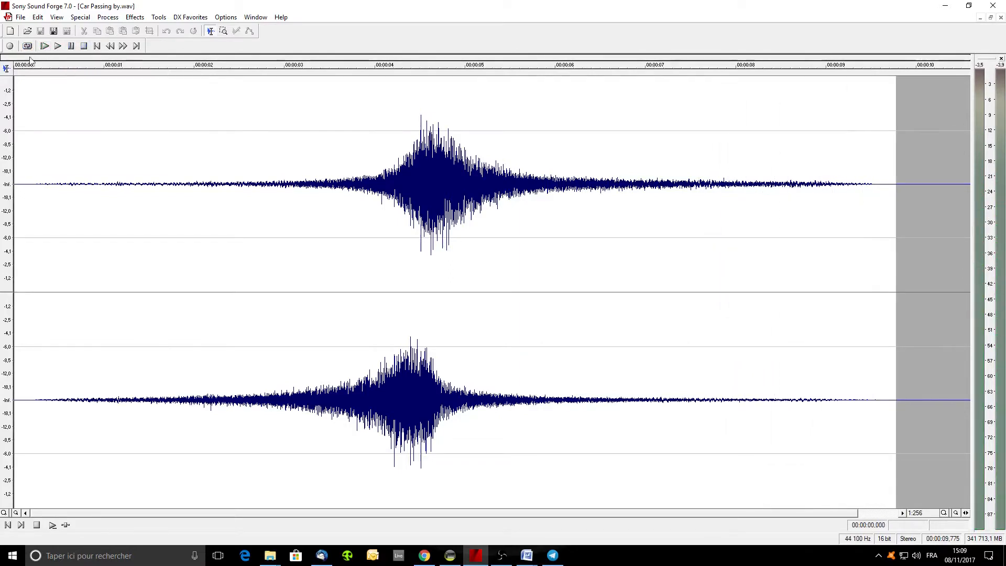
mouse_move(62, 145)
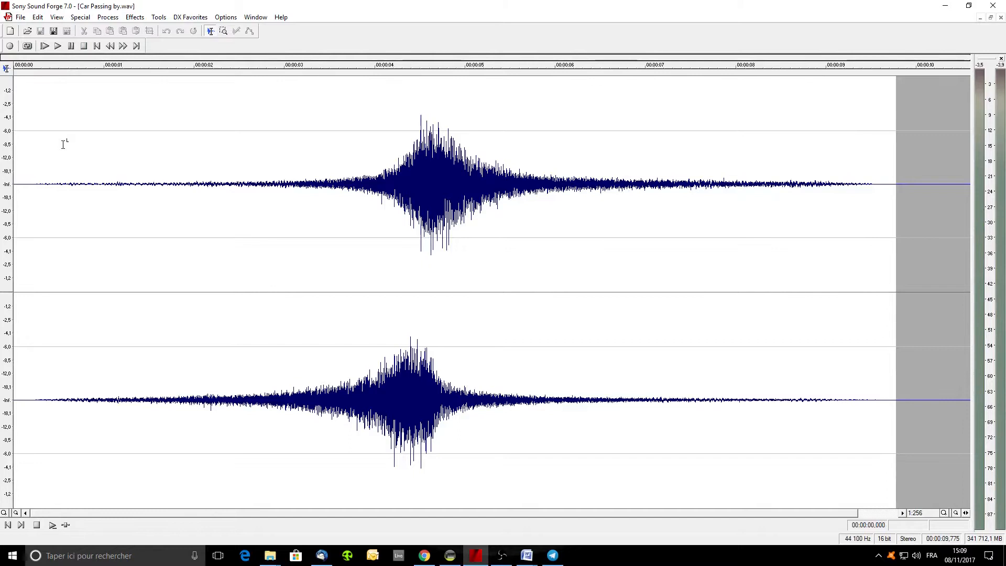
mouse_move(278, 270)
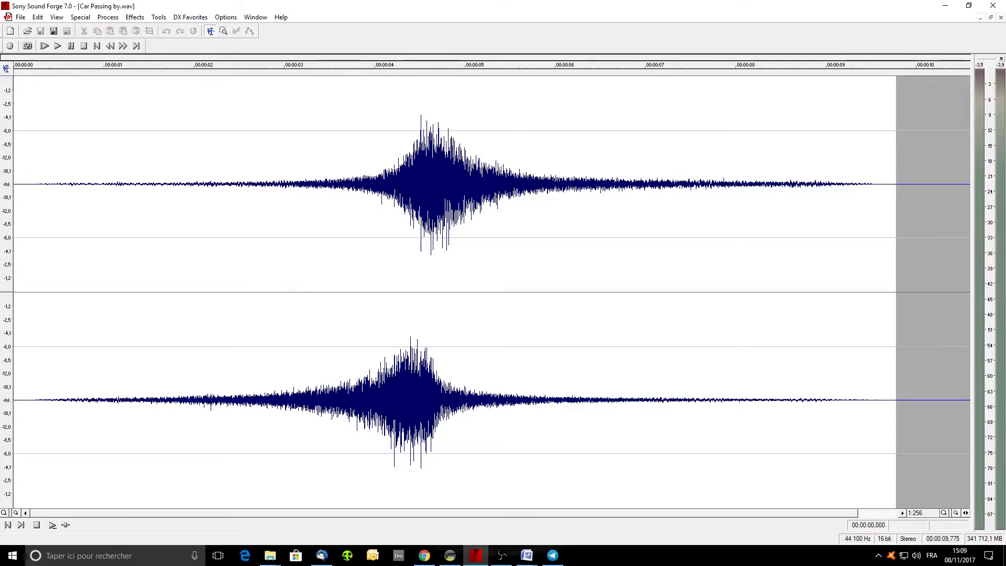
mouse_move(555, 555)
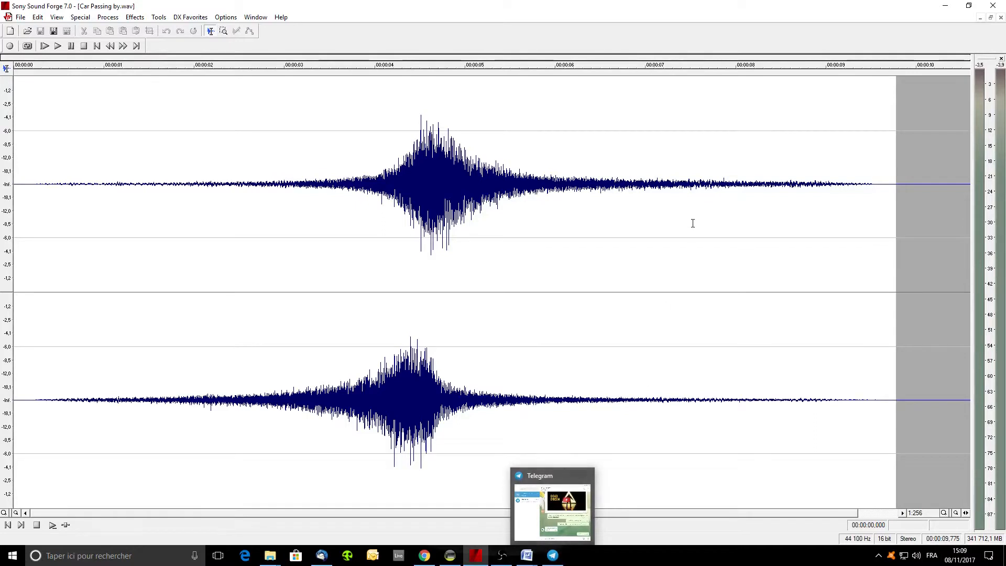
left_click(39, 60)
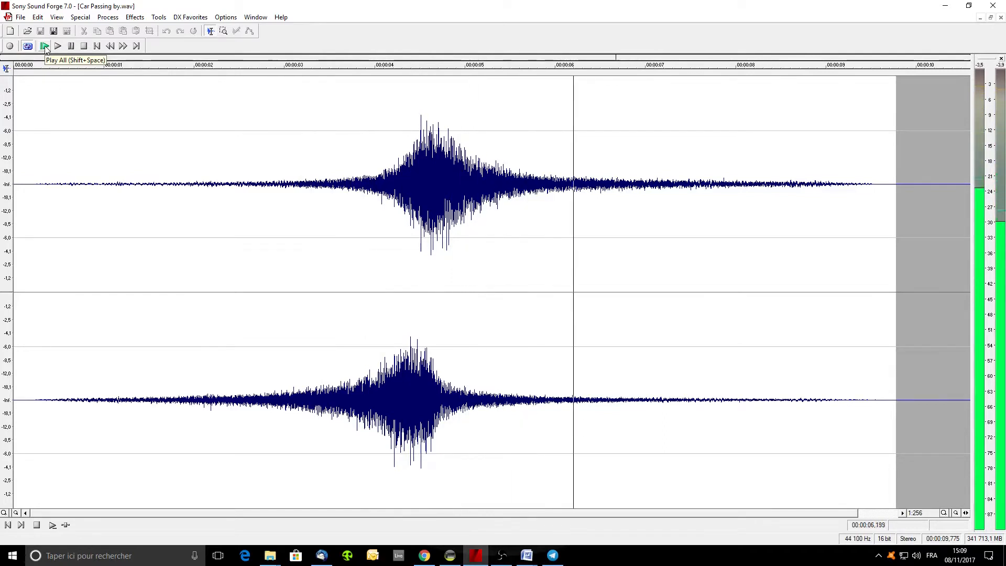
left_click(36, 45)
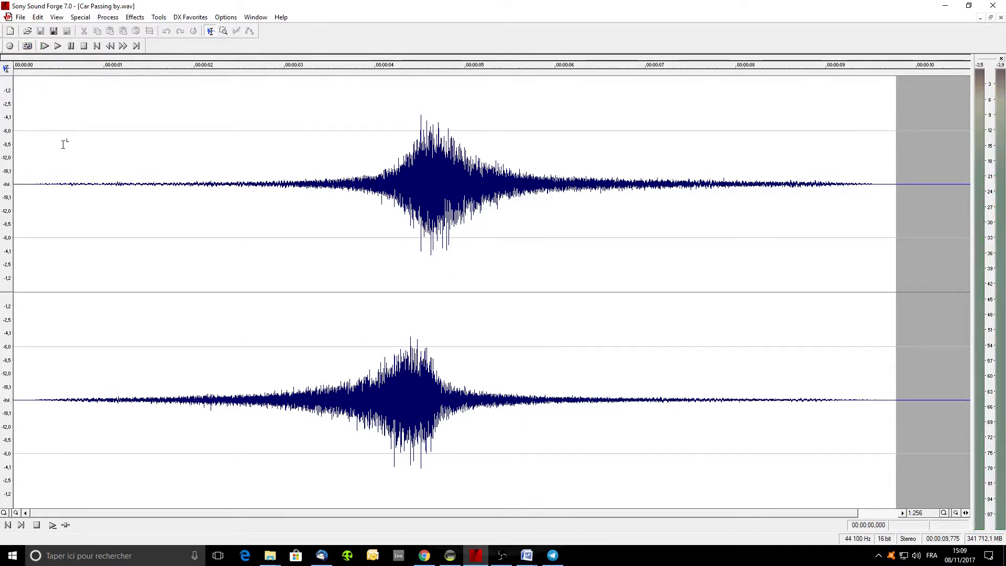
mouse_move(277, 270)
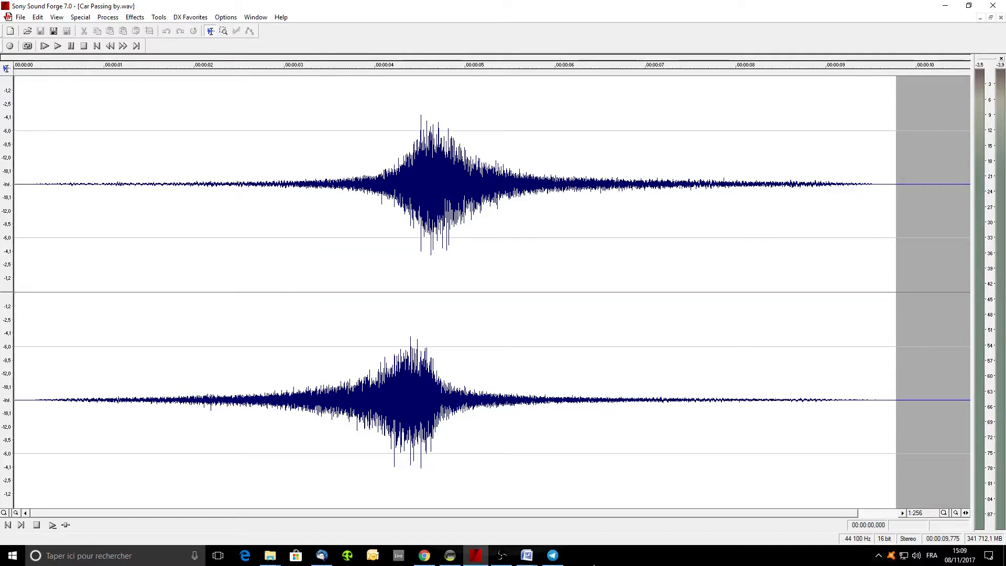
mouse_move(553, 555)
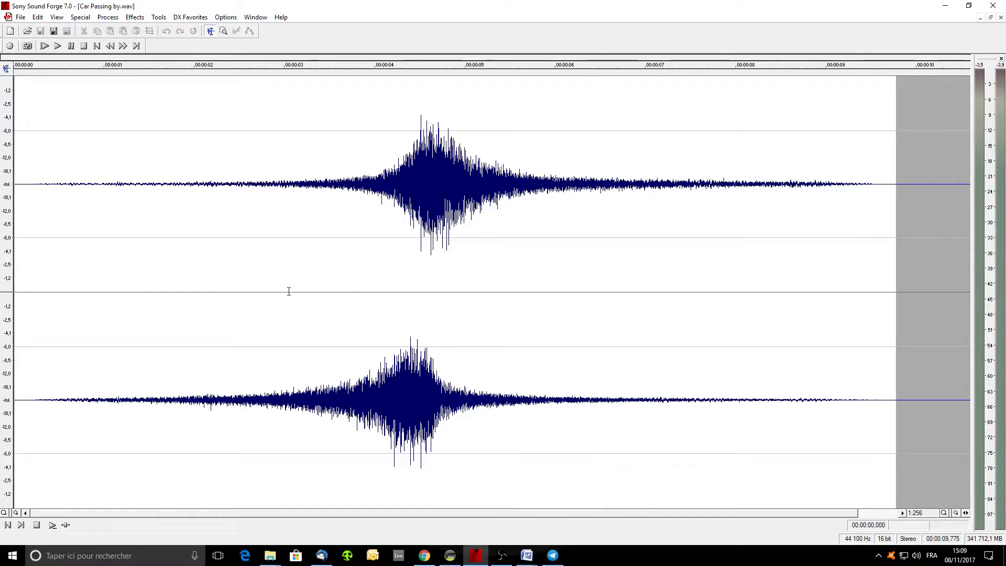
mouse_move(250, 234)
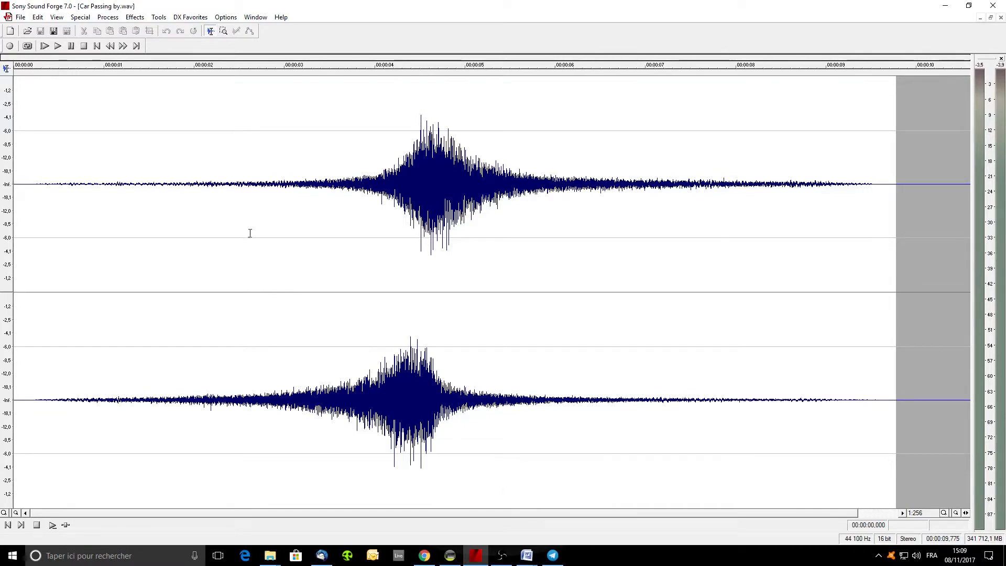
mouse_move(44, 32)
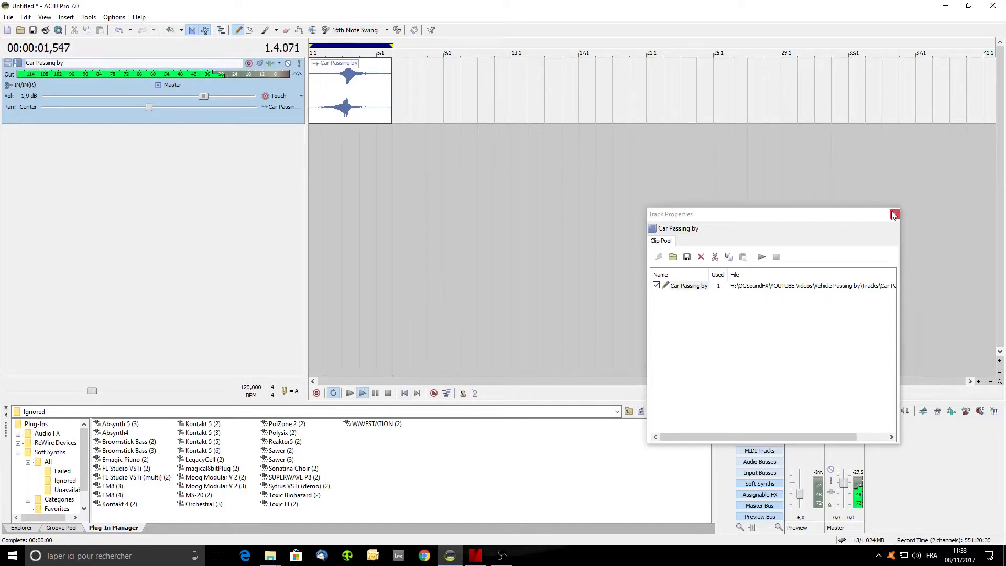
left_click(894, 214)
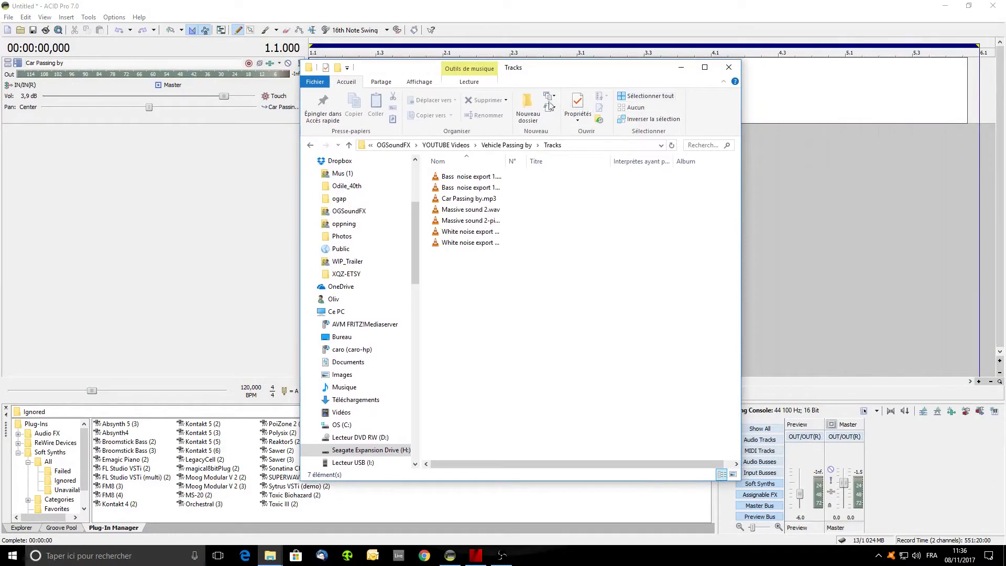
Preview Massive sound 2.wav and White noise export 1.wav in the media player.
double_click(470, 209)
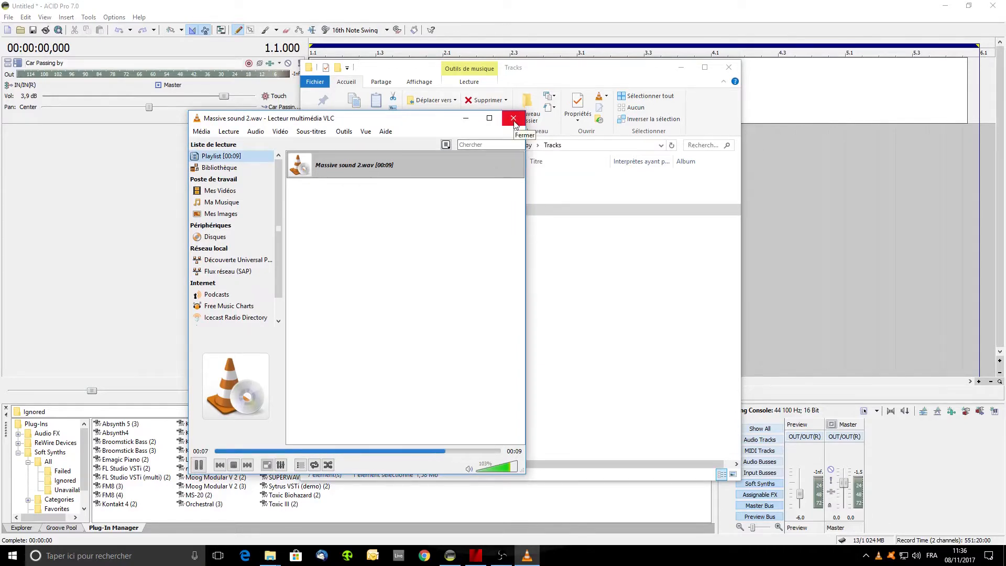
left_click(512, 118)
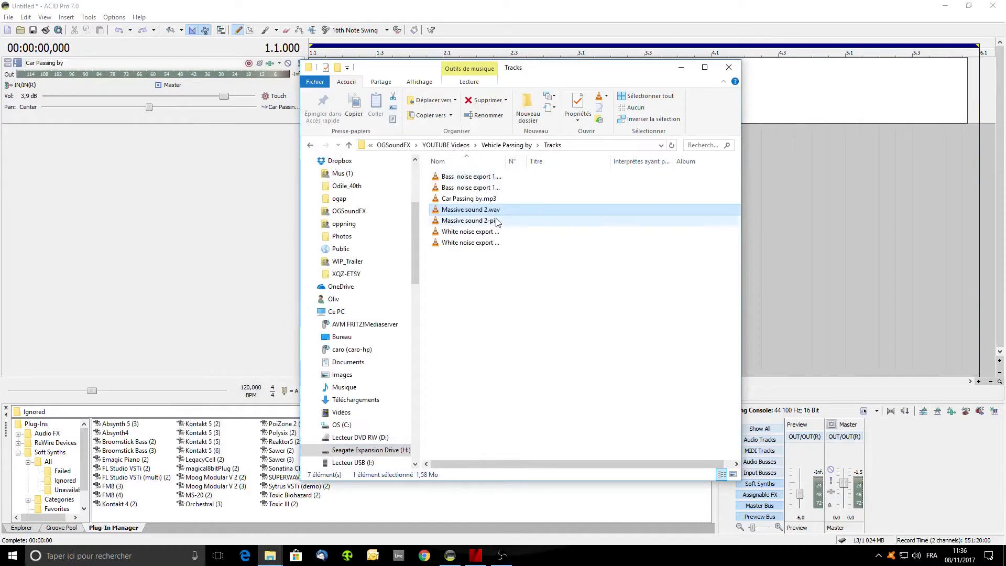
mouse_move(465, 236)
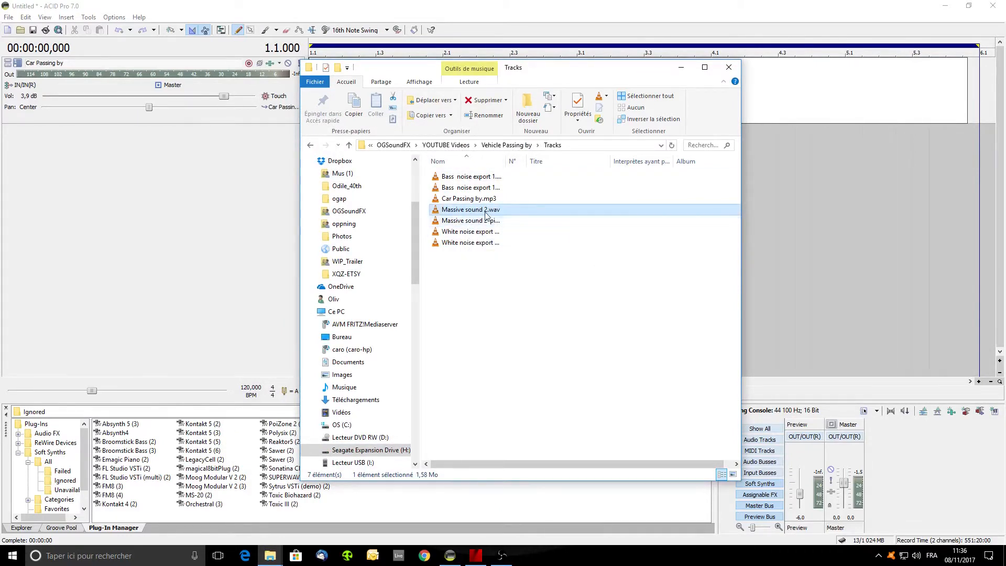
mouse_move(464, 238)
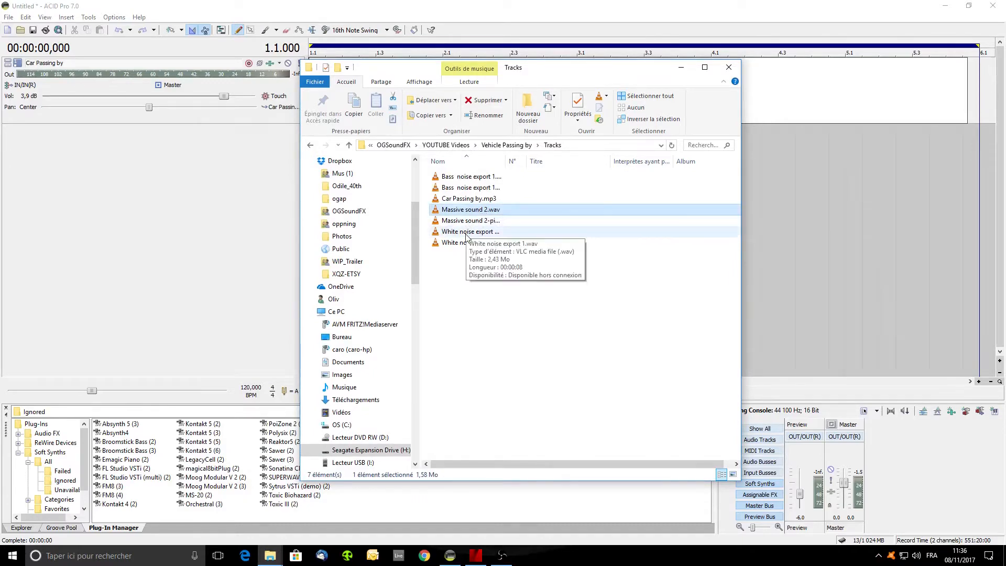
double_click(467, 243)
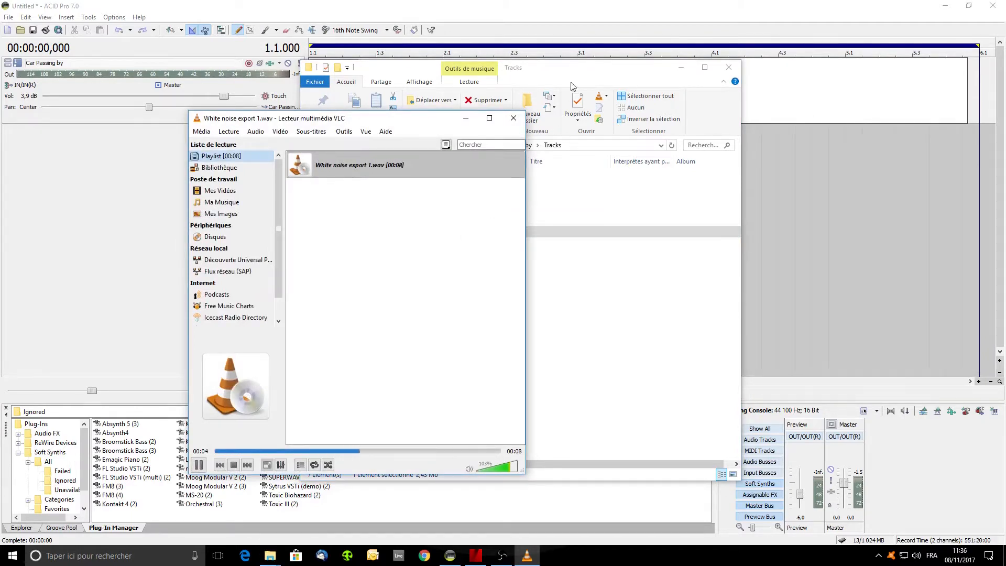
left_click(577, 72)
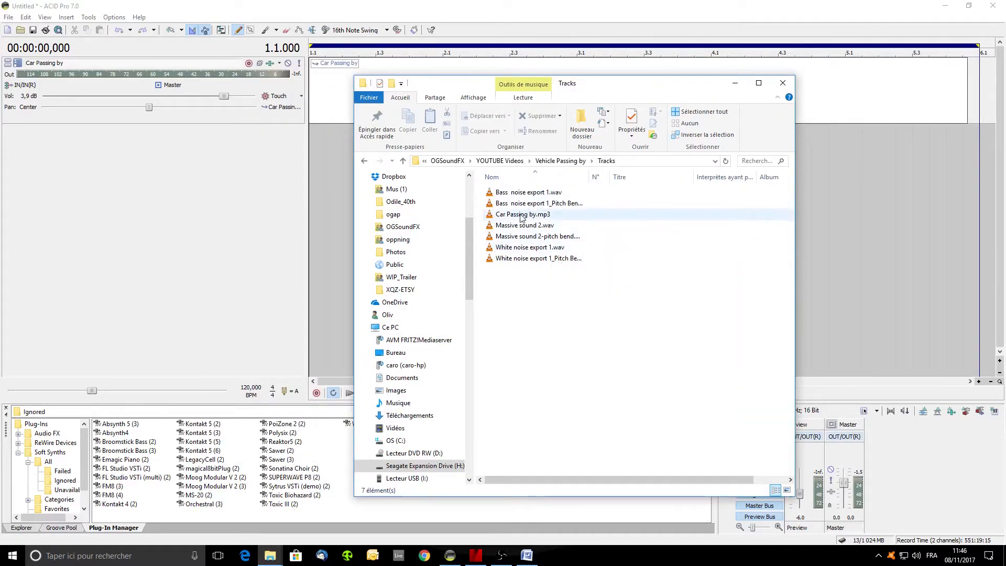
Open Massive sound 2.wav with Sound Forge via the Ouvrir avec menu.
right_click(524, 225)
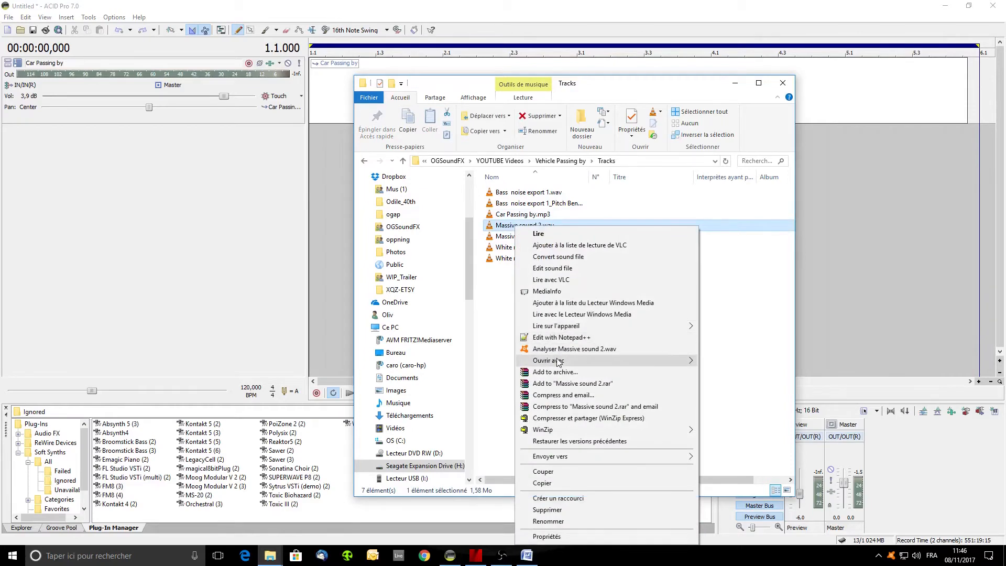
left_click(553, 267)
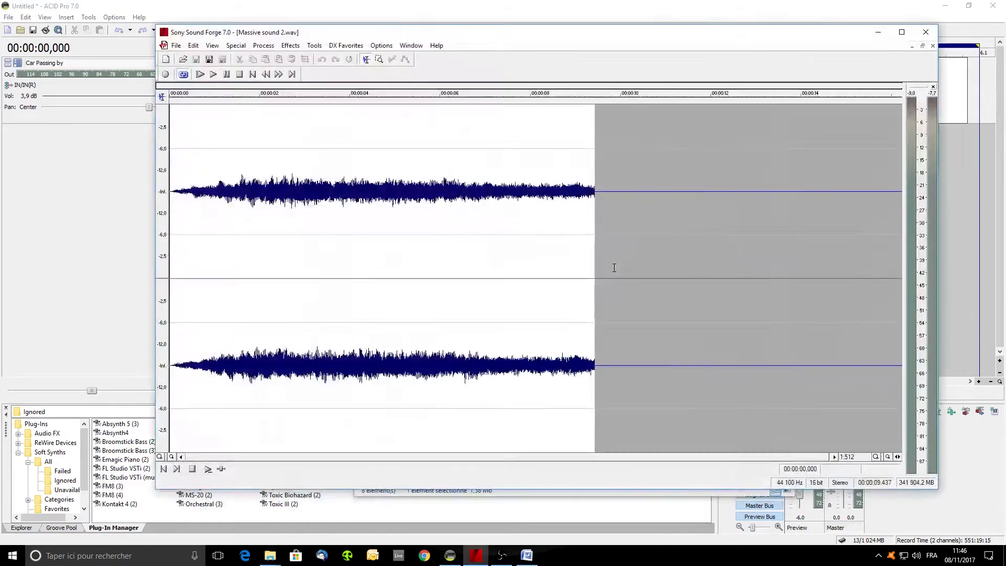
Apply a Pitch Bend to Massive sound 2 dropping about 3 semitones past 50%, then close the dialog.
left_click(263, 45)
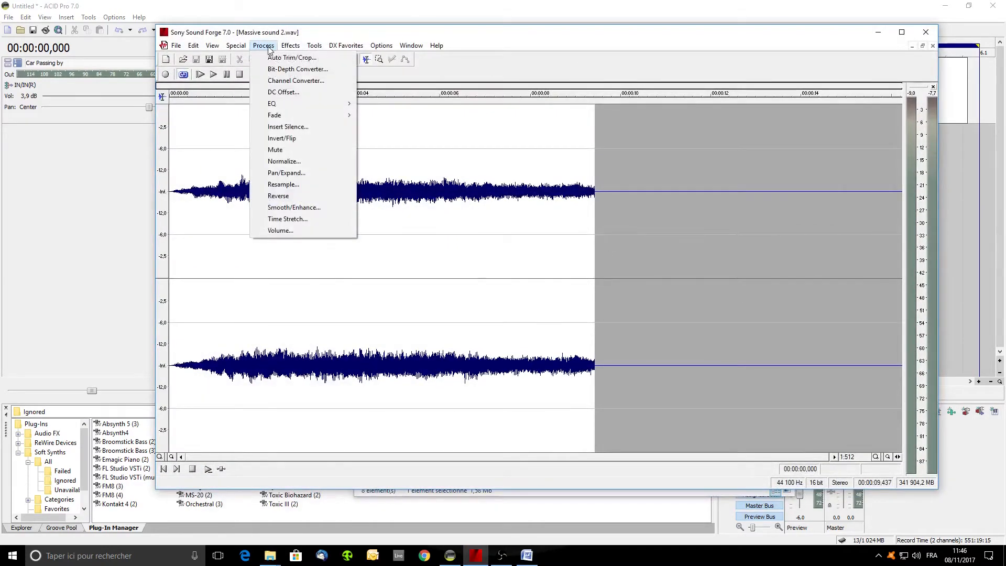
left_click(290, 45)
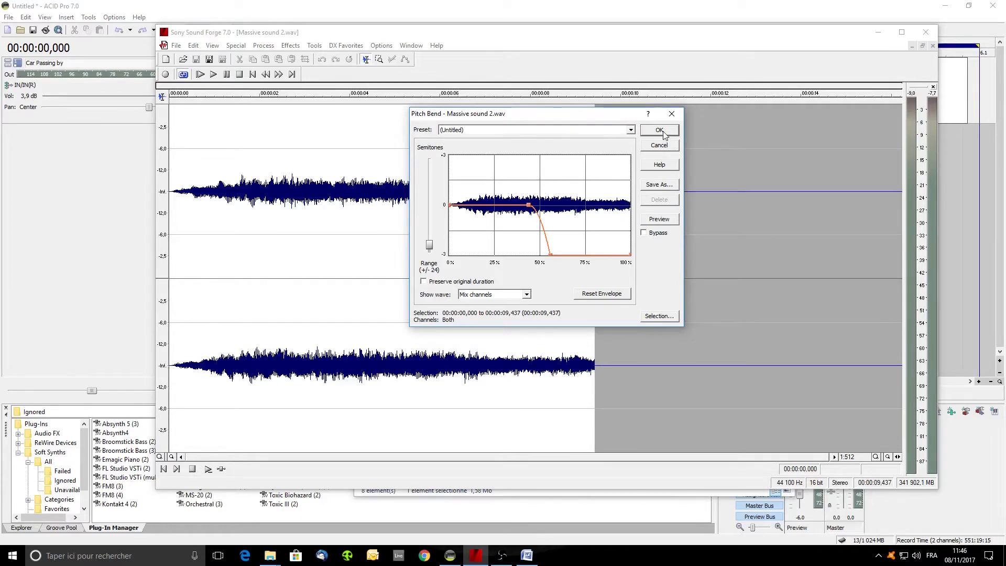
left_click(659, 131)
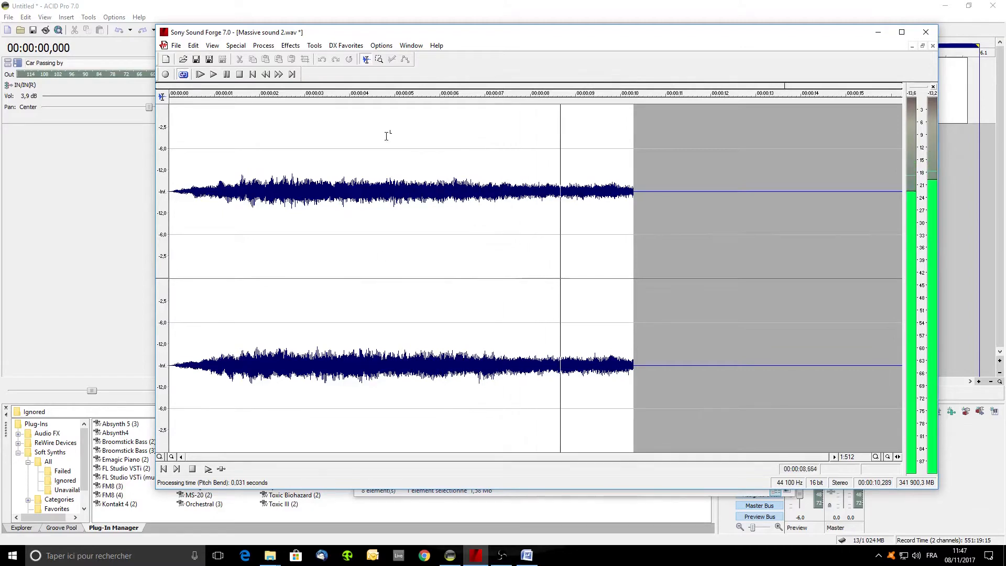
left_click(263, 45)
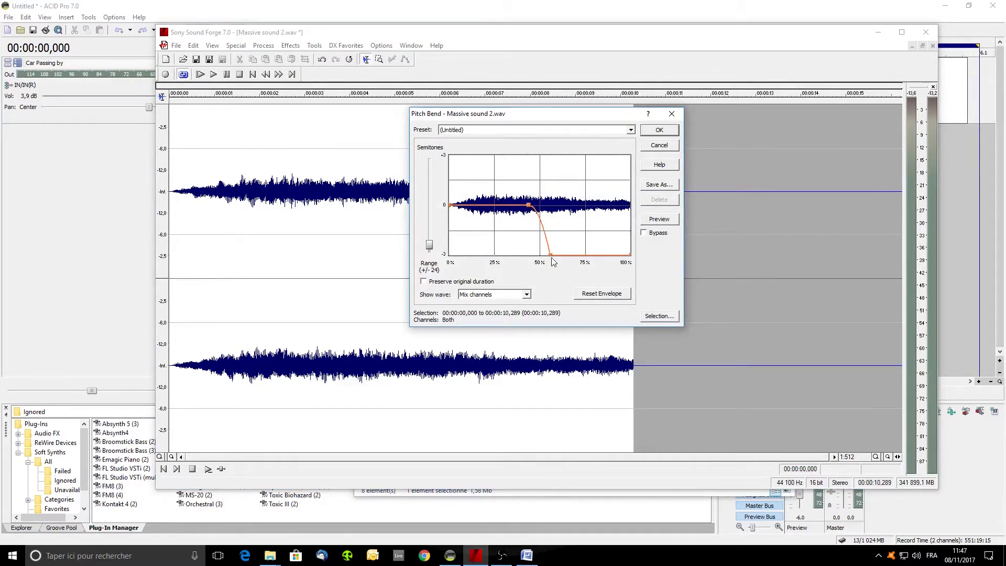
mouse_move(567, 245)
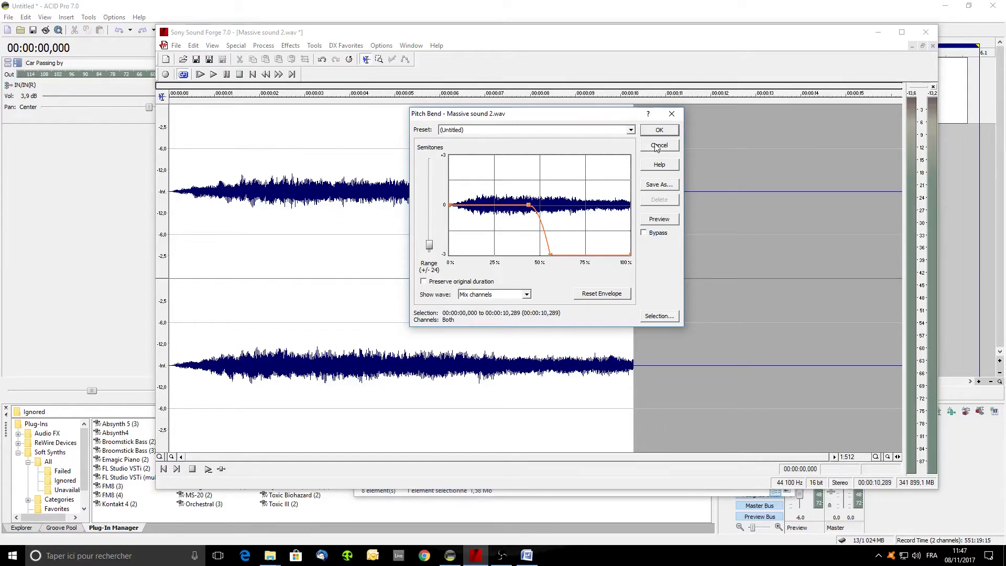
left_click(659, 145)
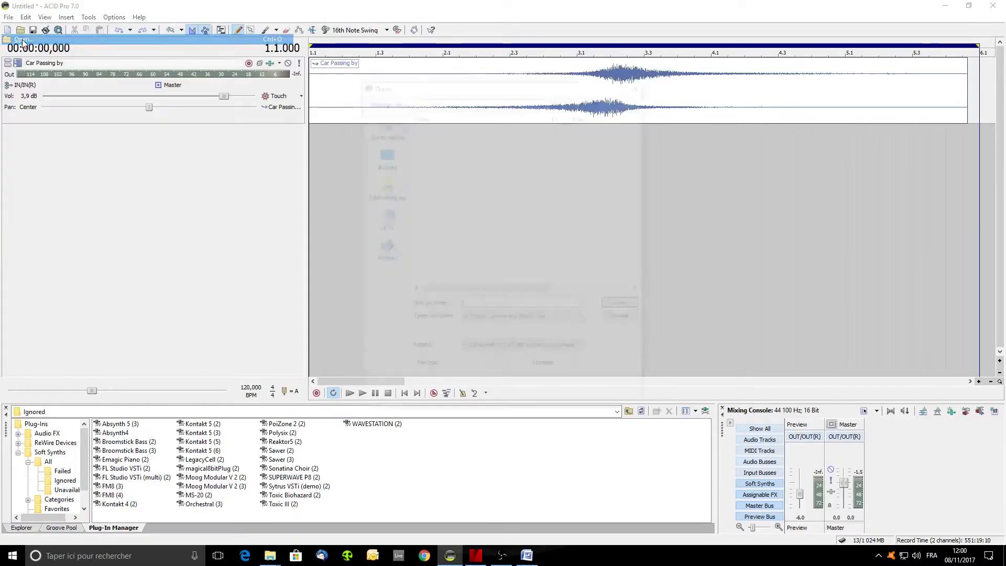
Load Massive sound 2-pitch bend.mp3 from the Tracks folder as a new track.
left_click(23, 40)
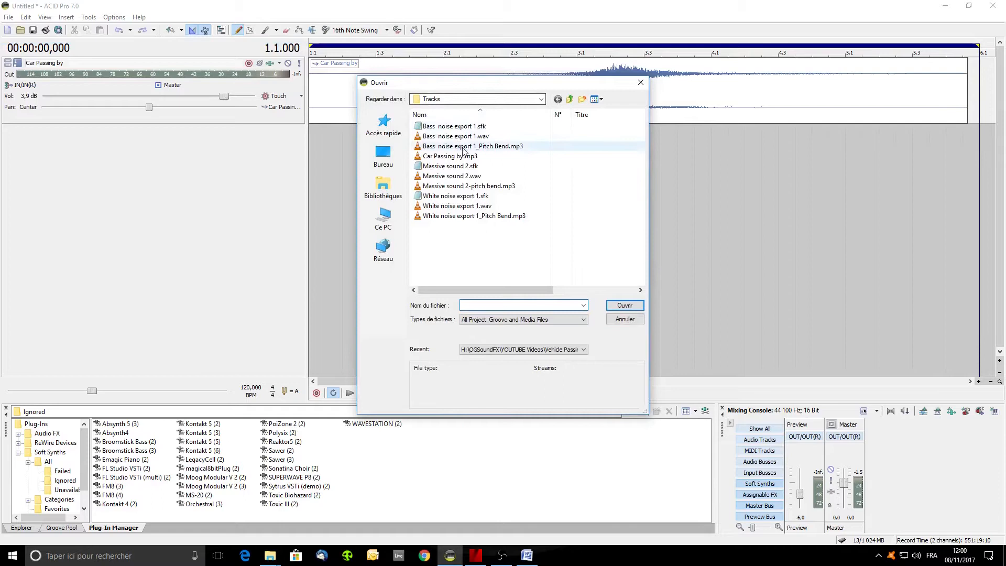
left_click(474, 146)
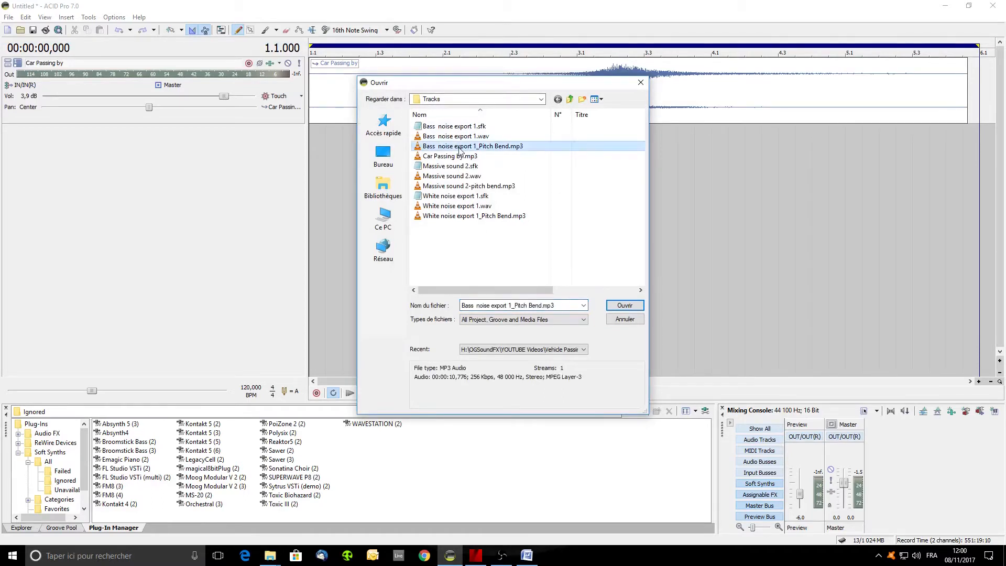
mouse_move(474, 216)
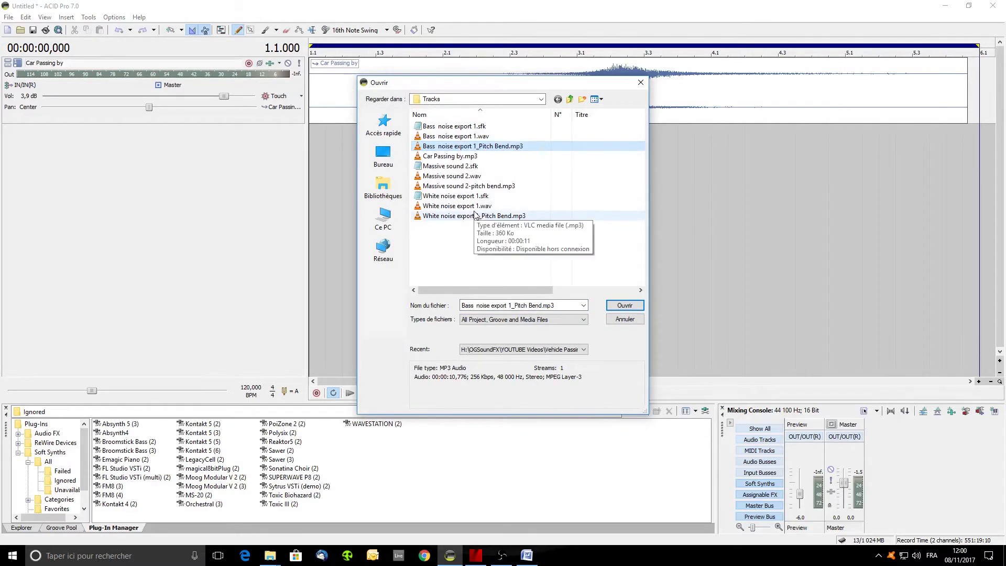
left_click(469, 186)
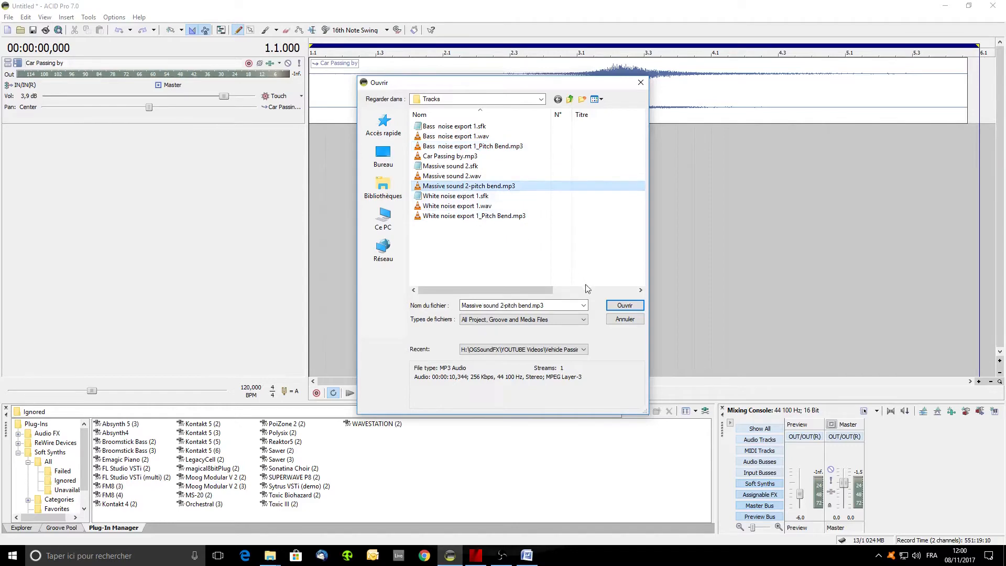
left_click(624, 305)
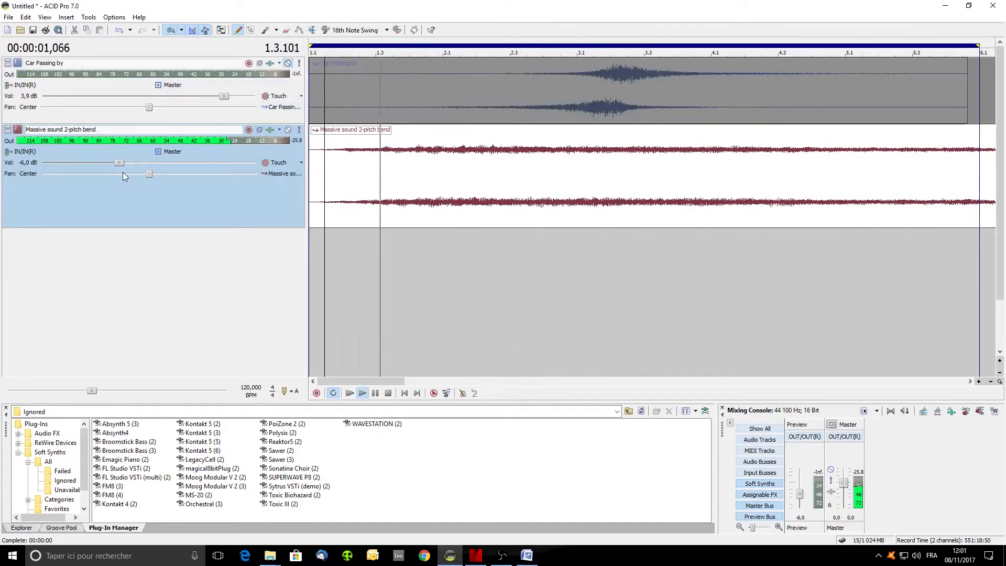
Raise the Massive sound 2-pitch bend track's volume slider.
left_click_drag(119, 162, 215, 162)
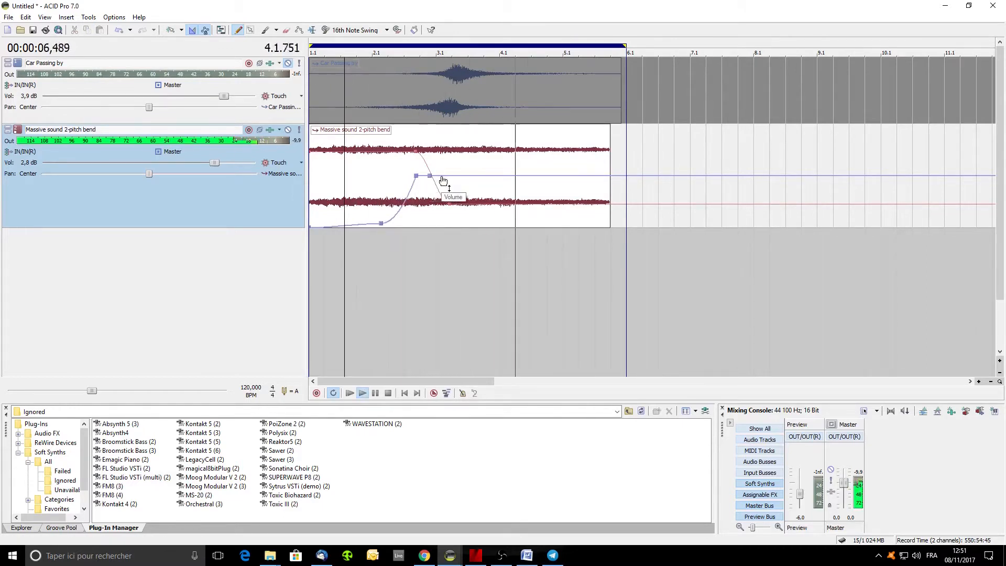
Change the volume envelope segment's fade curve so it descends gradually after the peak.
right_click(443, 181)
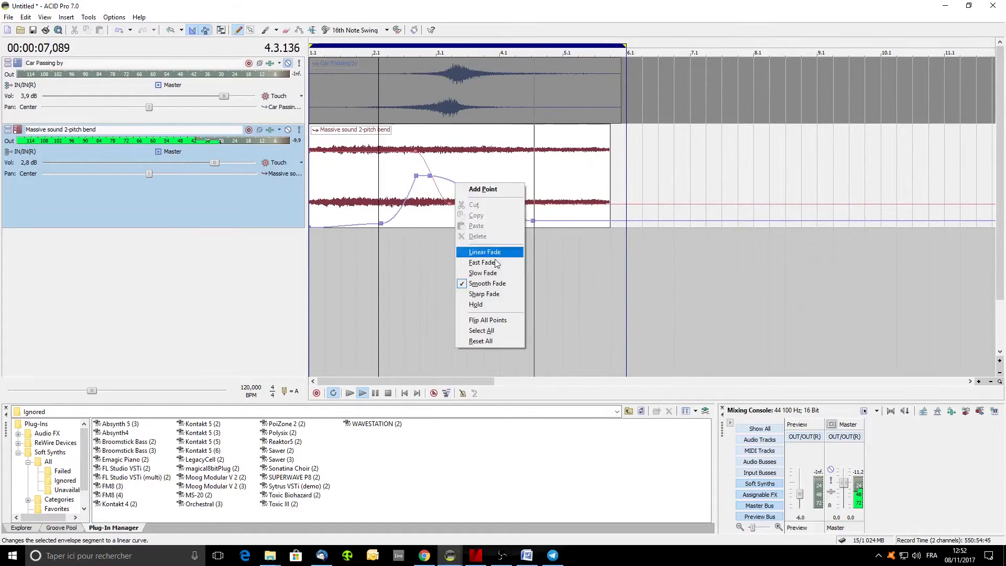
left_click(482, 263)
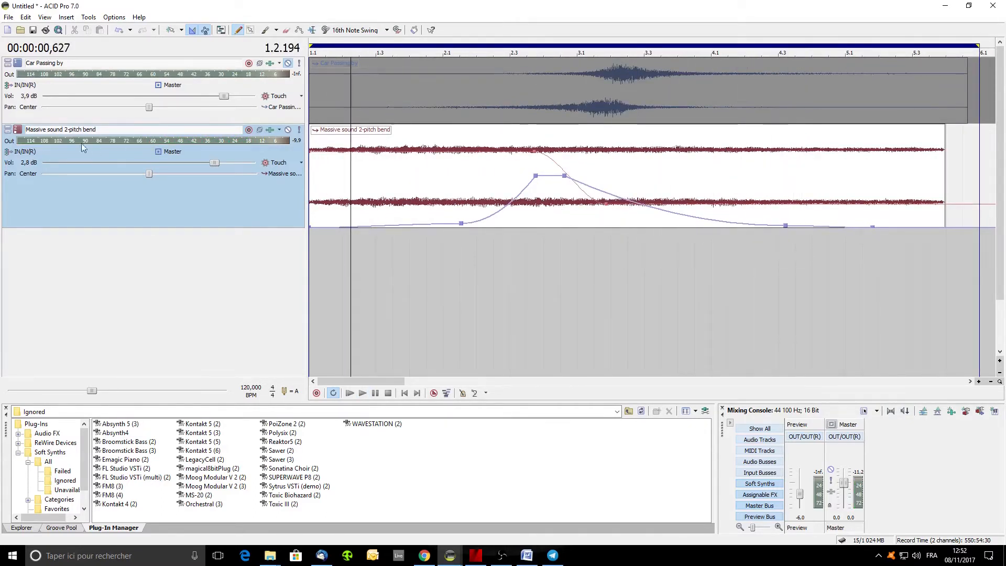
left_click(61, 17)
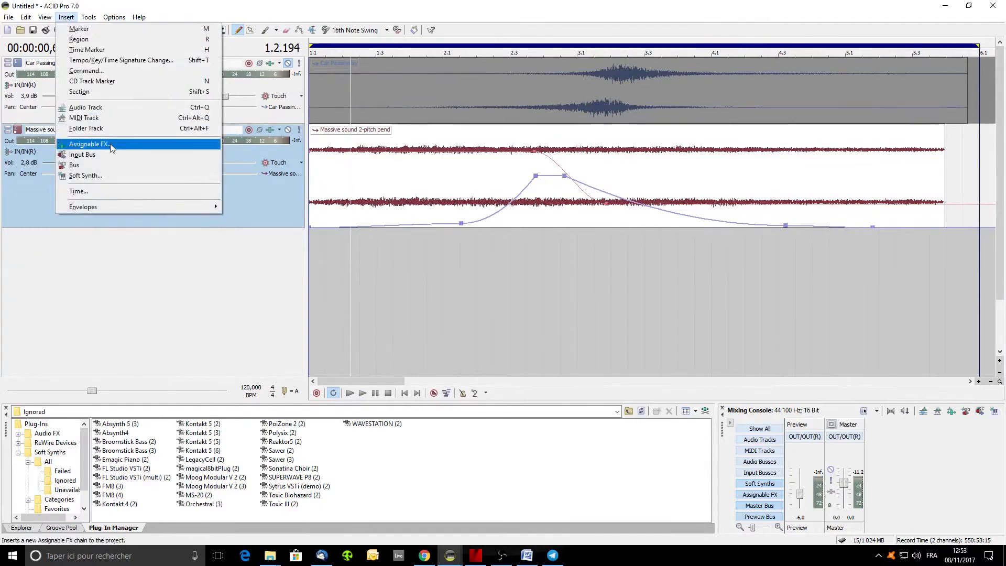
Insert an Assignable FX chain into the project.
left_click(90, 144)
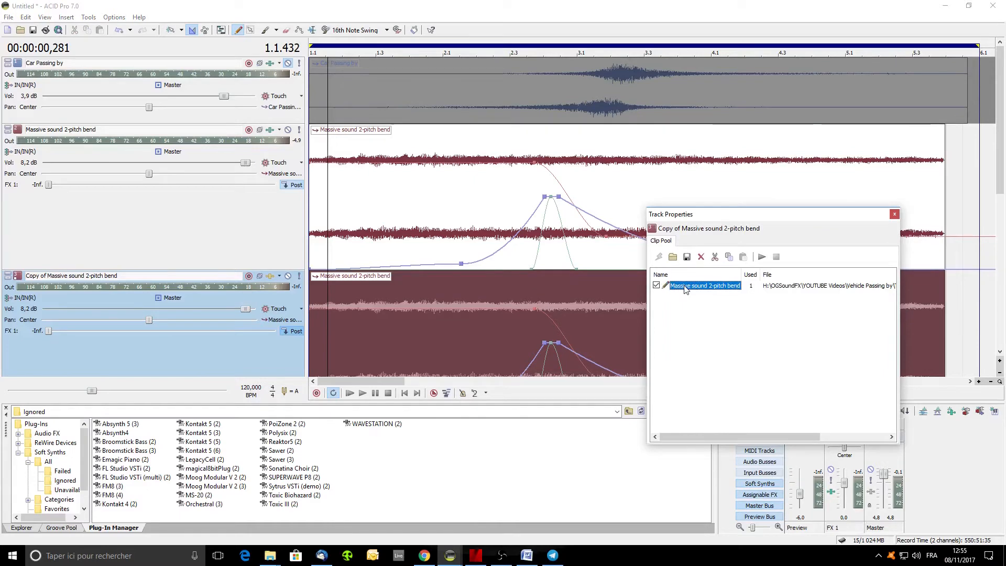
Replace the copied track's clip in the Clip Pool with a different pitch-bend sound file.
right_click(685, 286)
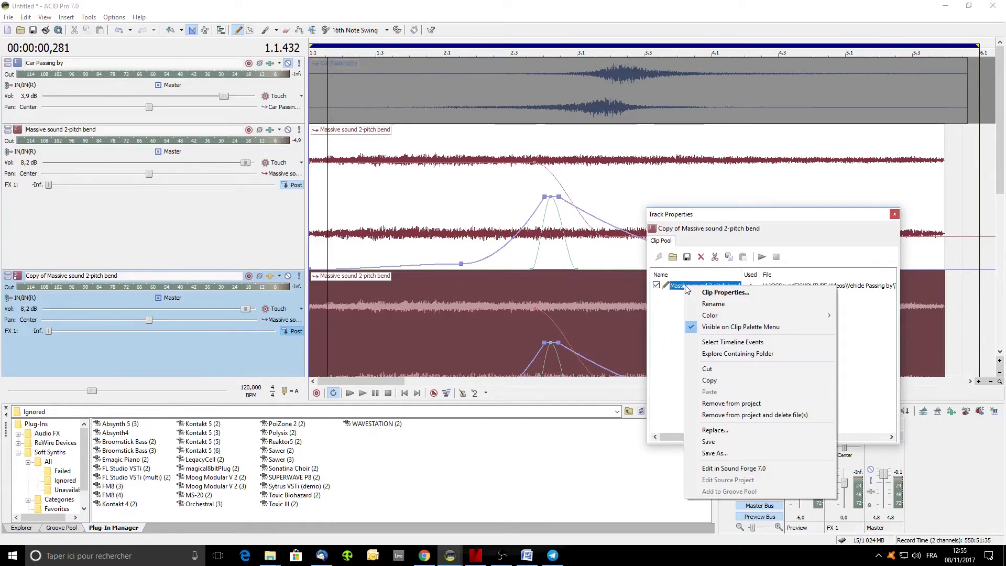
left_click(725, 292)
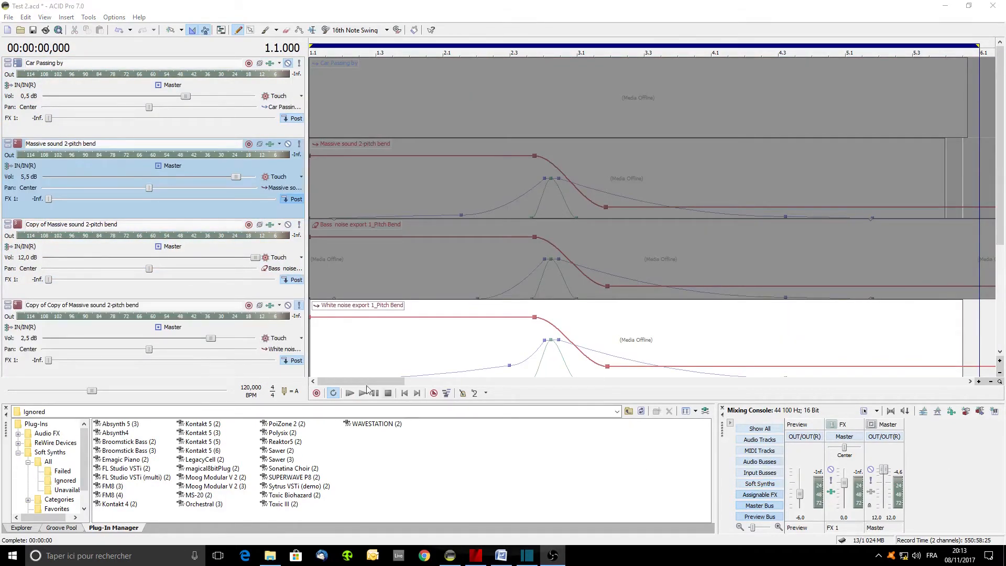
Play the four tracks together from the transport bar, then stop.
left_click(362, 393)
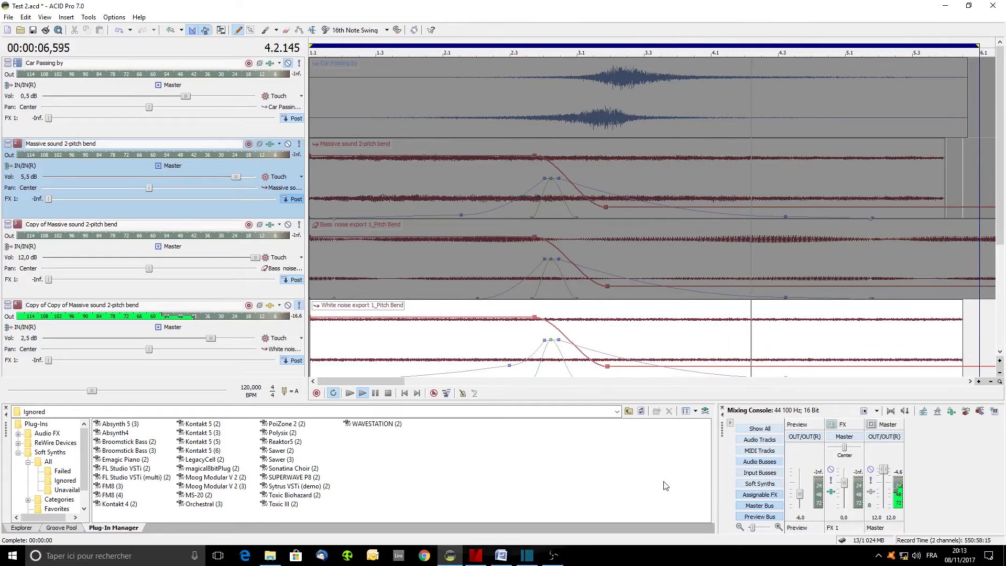
left_click(388, 393)
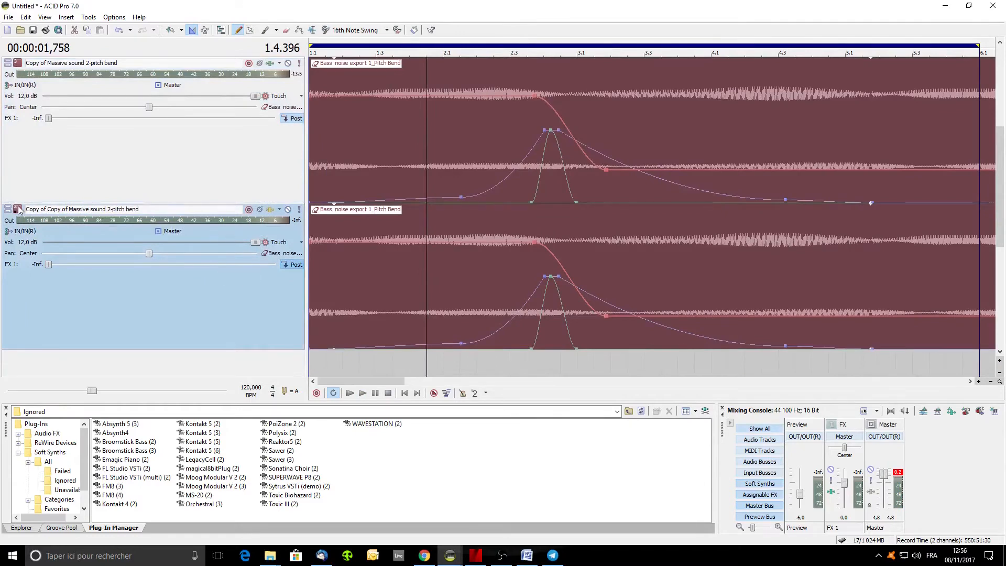
Replace the second copy's clip with White noise export 1_Pitch Bend.mp3.
right_click(18, 209)
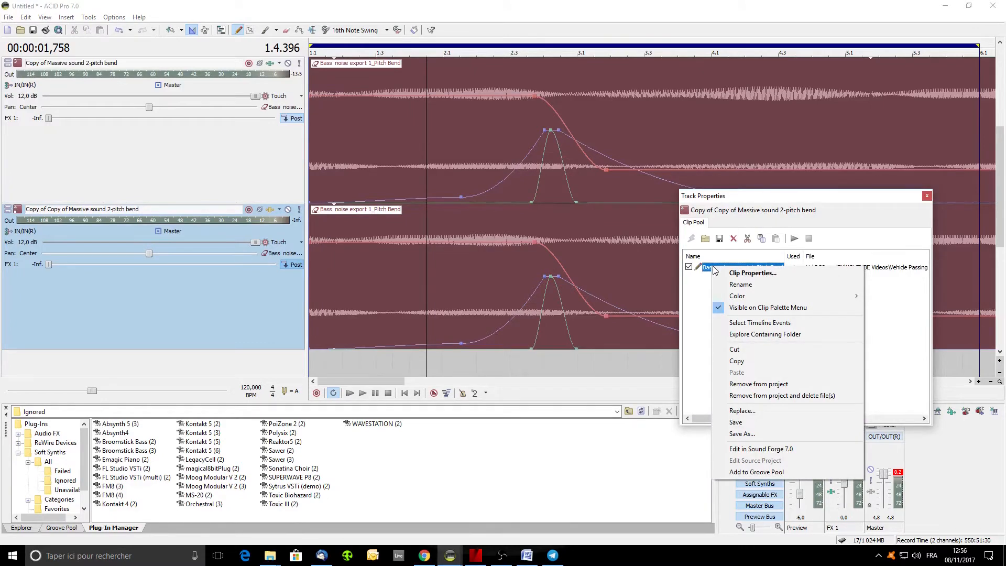
left_click(742, 411)
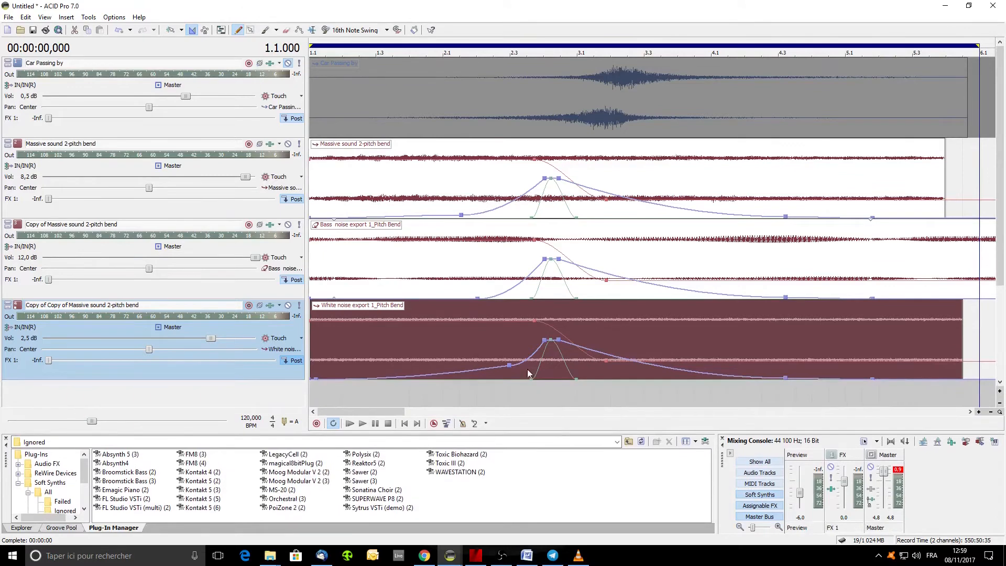
Preview the four-track mix with the space ship engine sound, then stop playback.
left_click(362, 423)
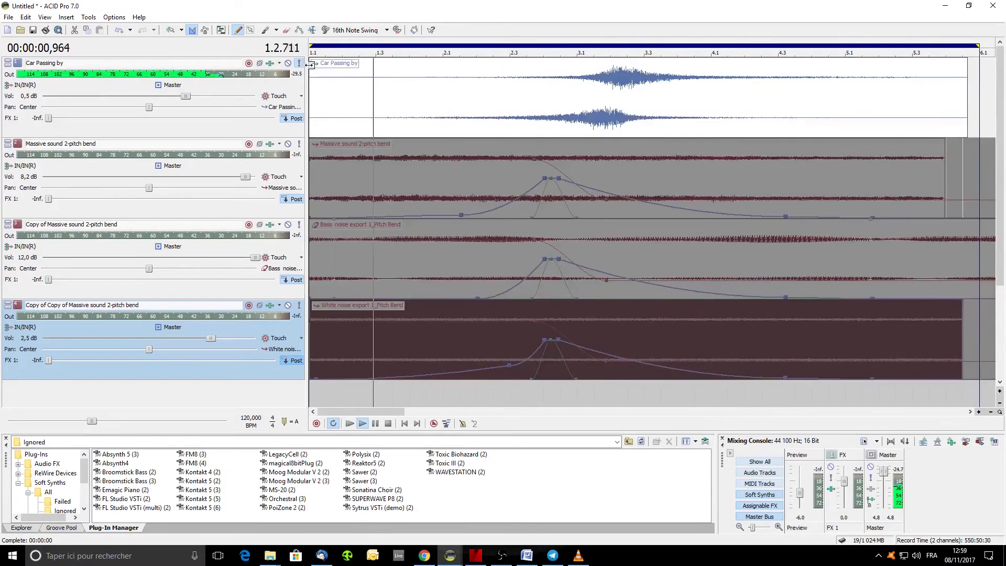
left_click(362, 422)
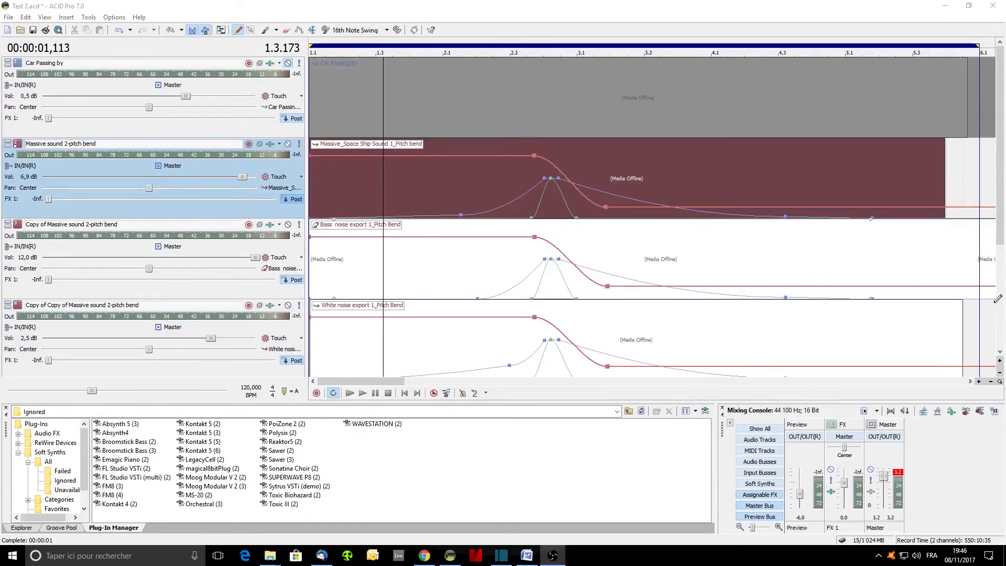
left_click(363, 393)
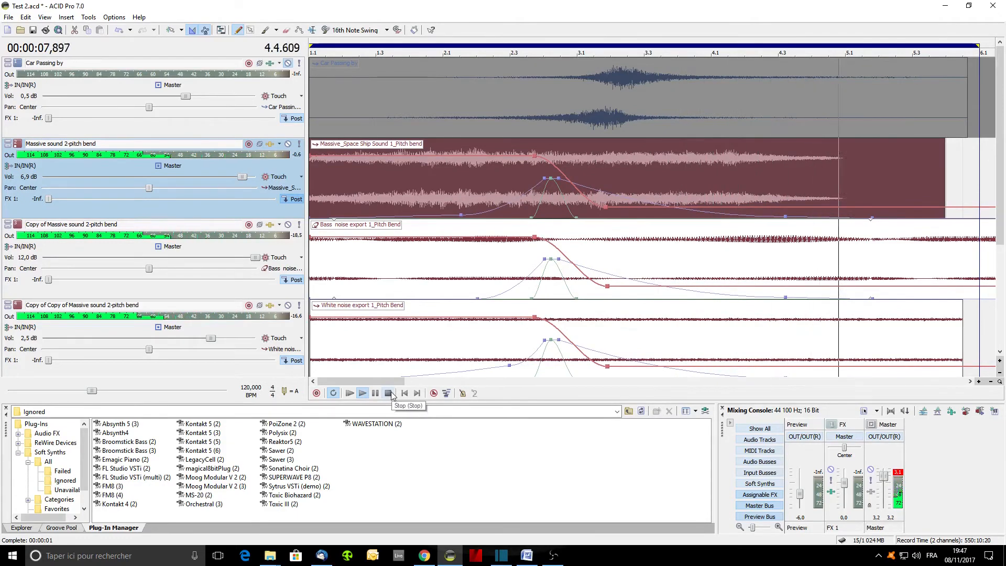
left_click(388, 393)
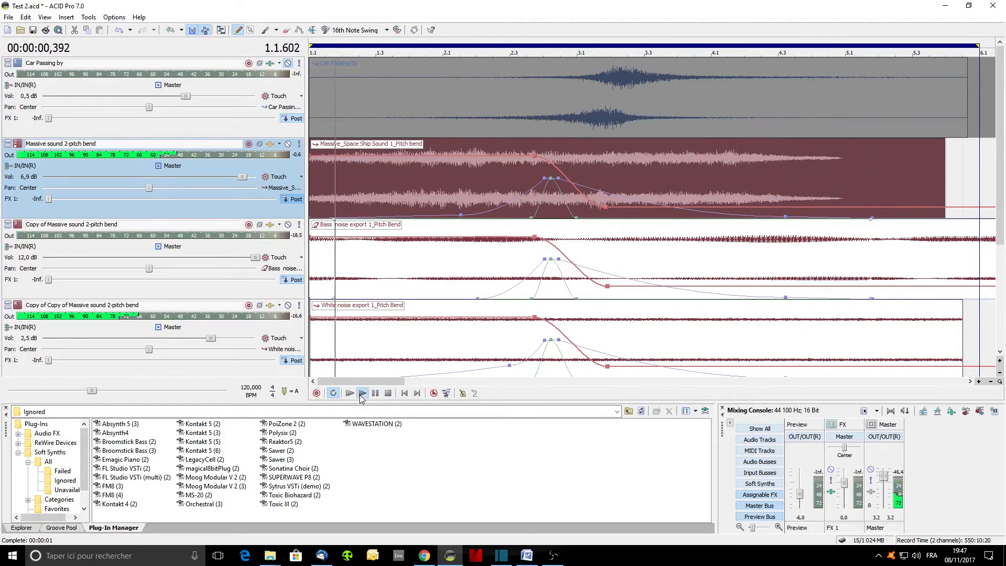
Audition the mix a second time from the start and stop the preview.
left_click(362, 393)
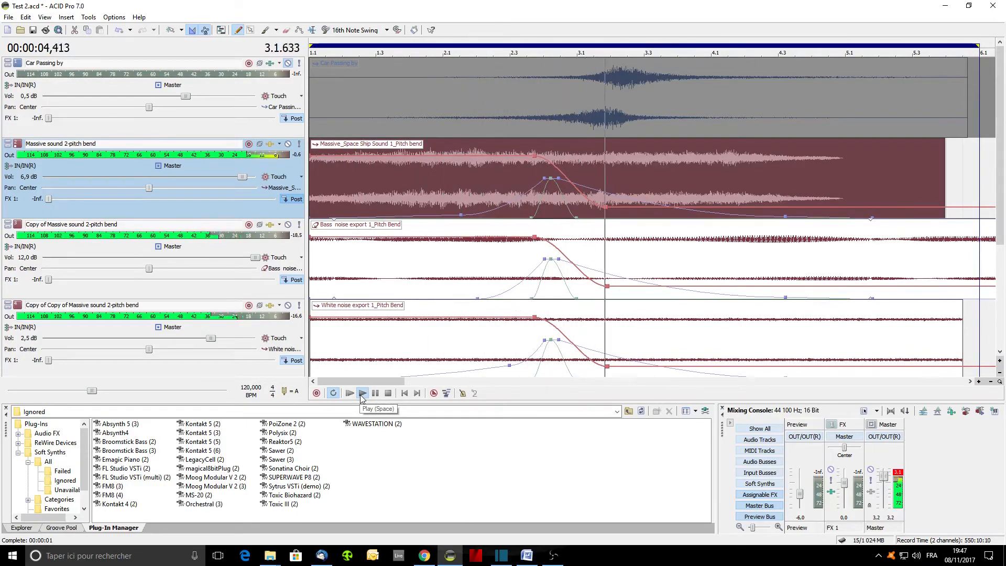
left_click(362, 393)
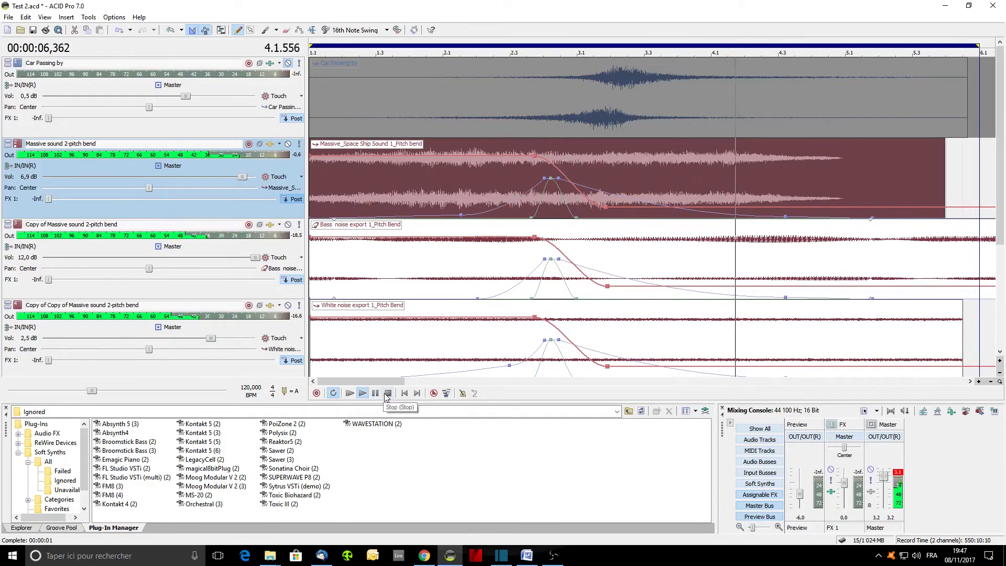
left_click(388, 393)
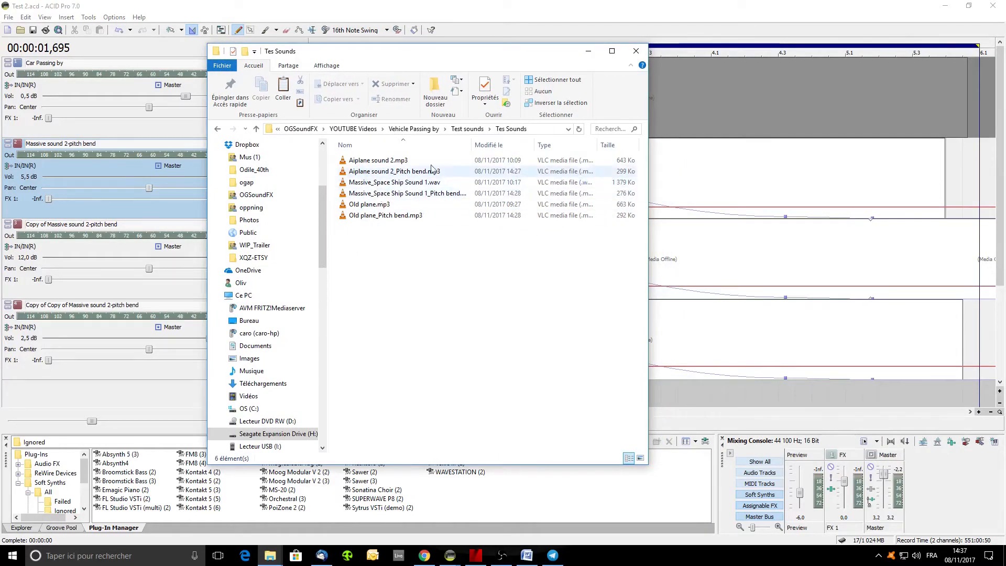
mouse_move(368, 171)
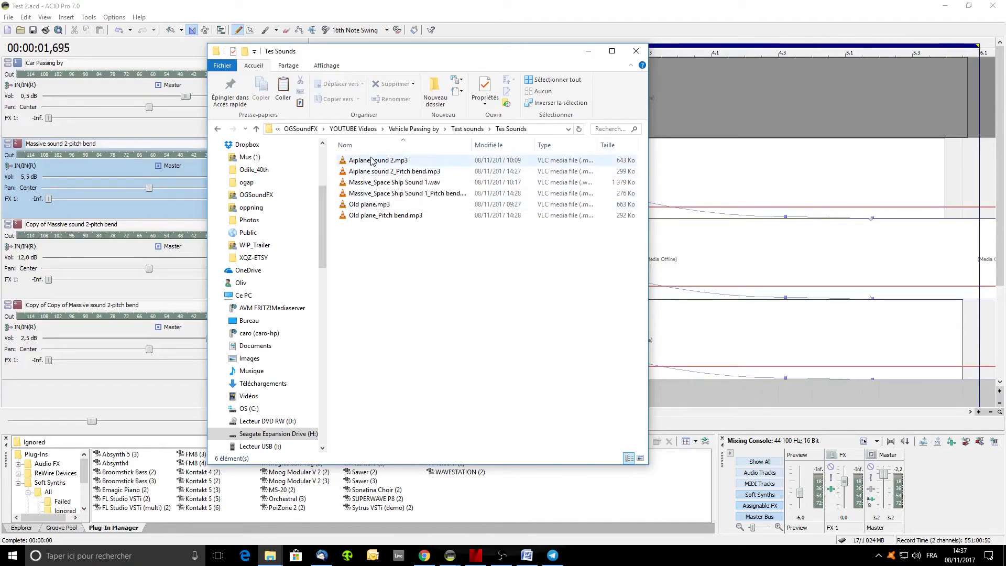
Audition Aiplane sound 2, Old plane and Massive_Space Ship Sound 1 in the Tes Sounds folder.
left_click(378, 160)
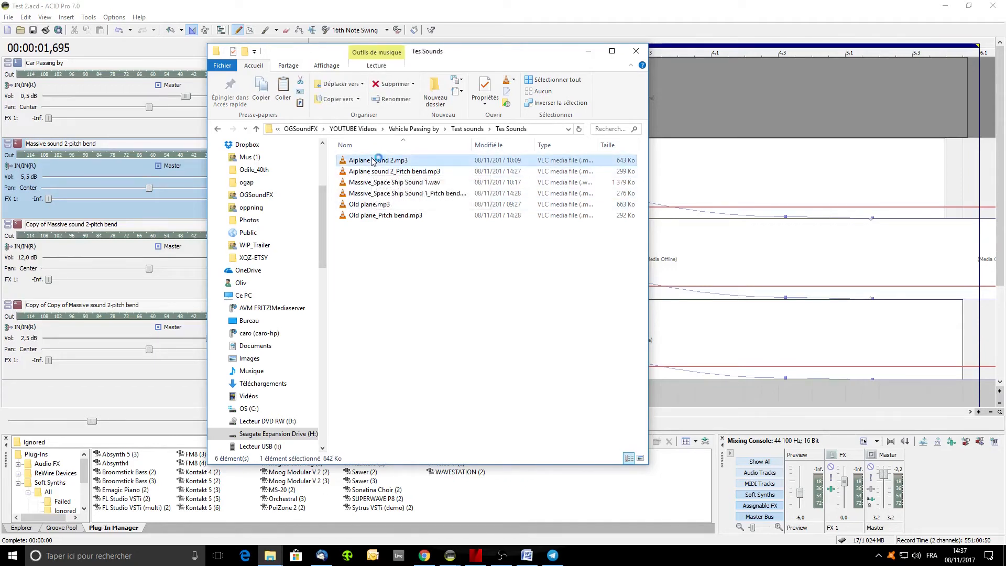
double_click(375, 160)
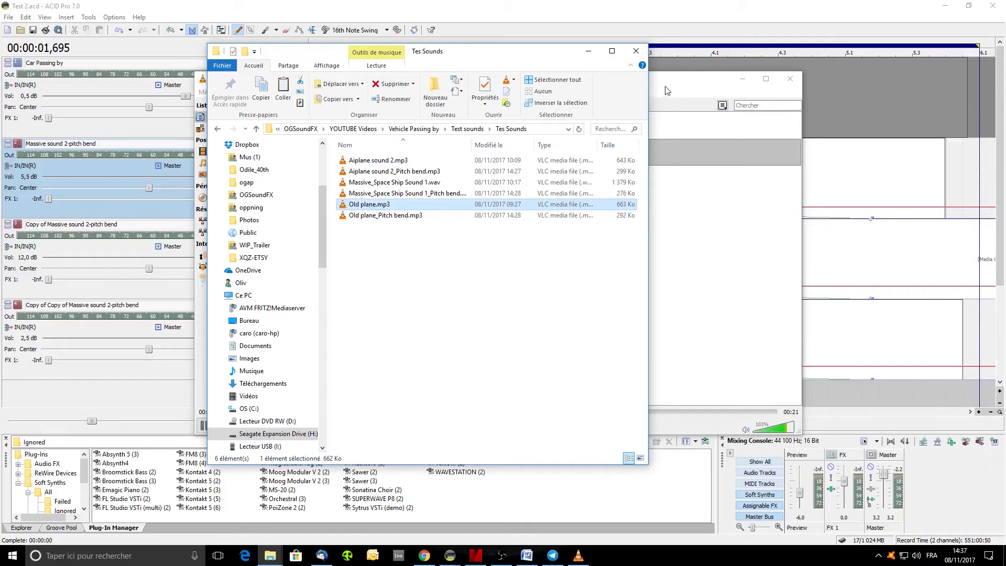
double_click(369, 204)
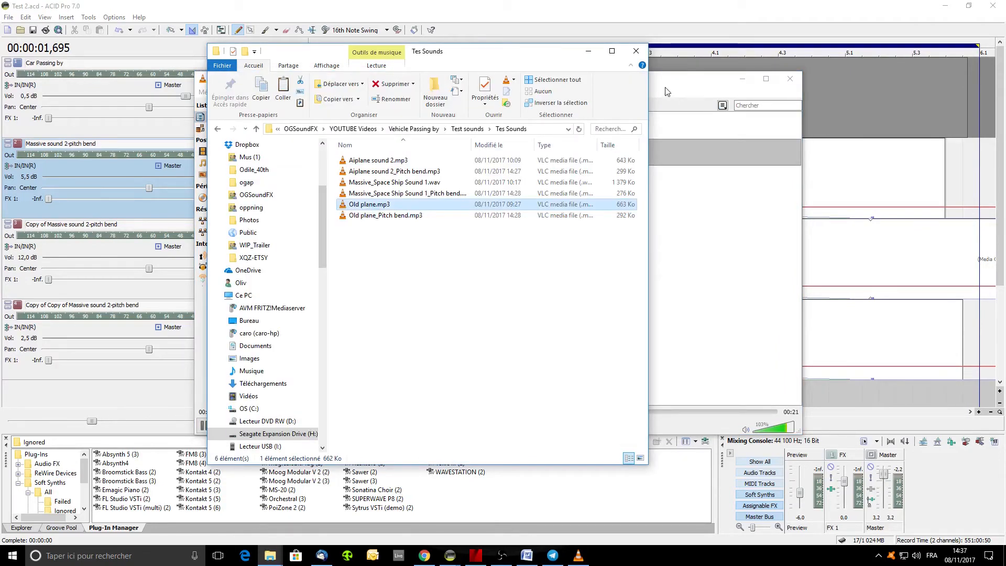
left_click(394, 182)
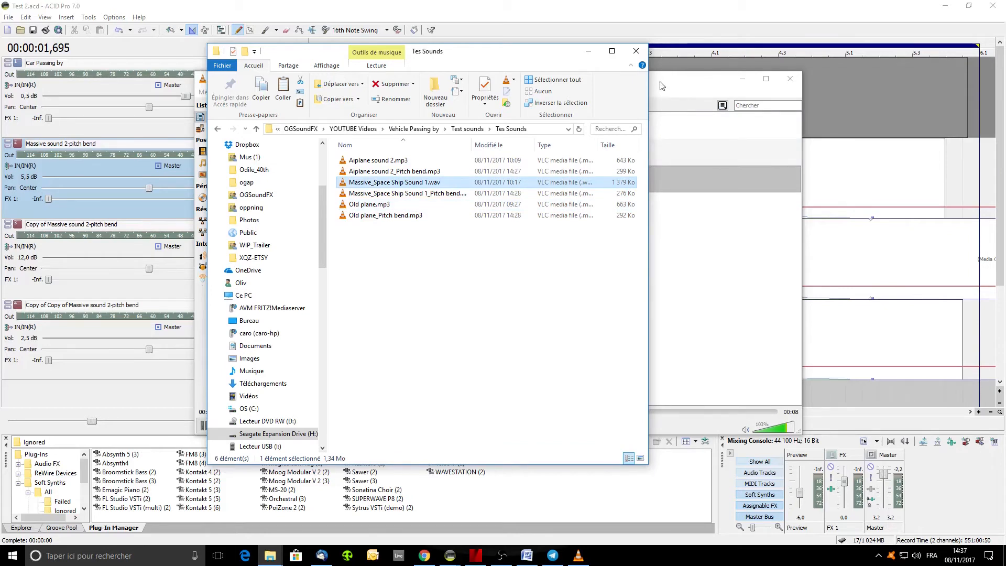
double_click(395, 182)
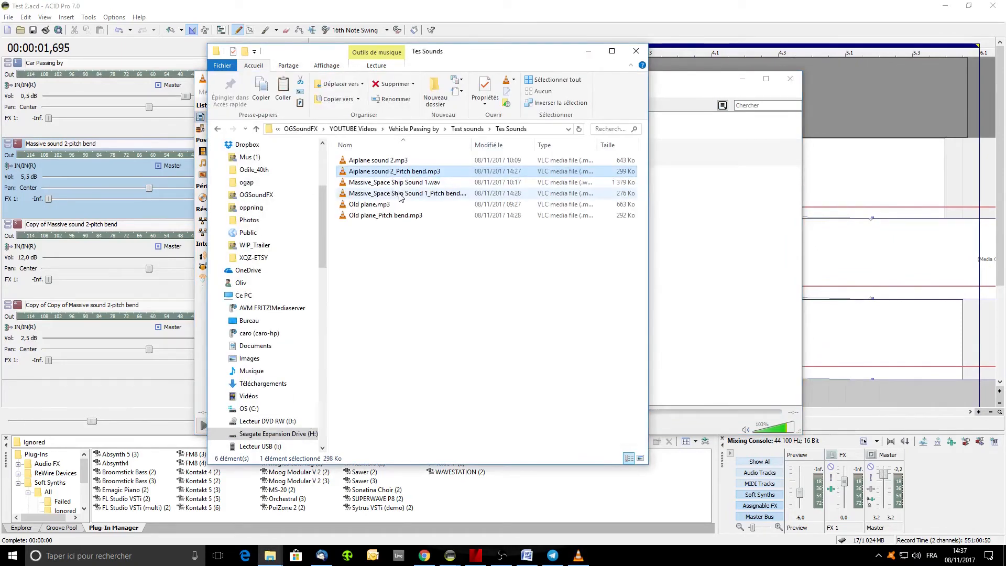
Note the Aiplane sound 2 and Old plane pitch-bend files and return to the ACID project.
left_click(386, 215)
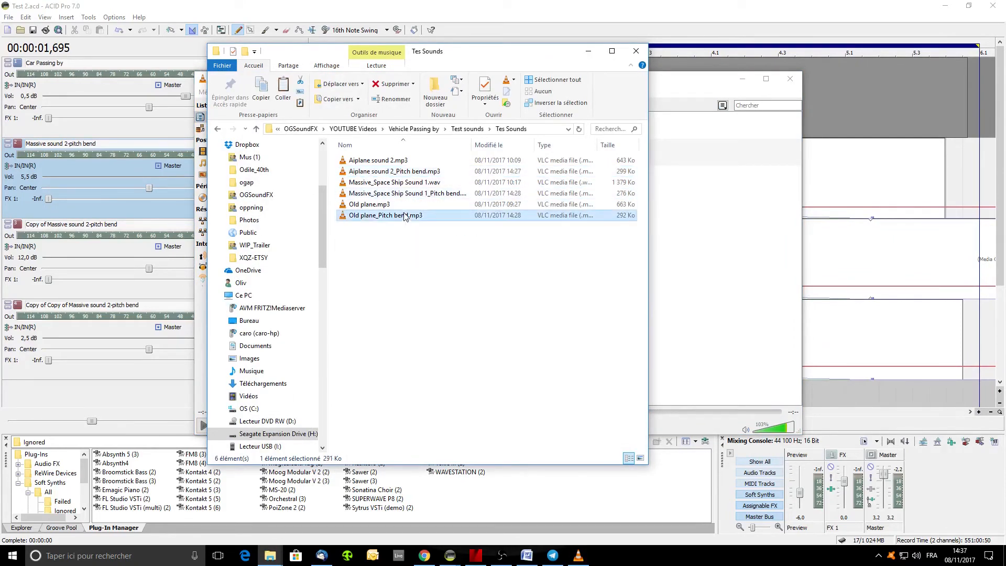
left_click(636, 50)
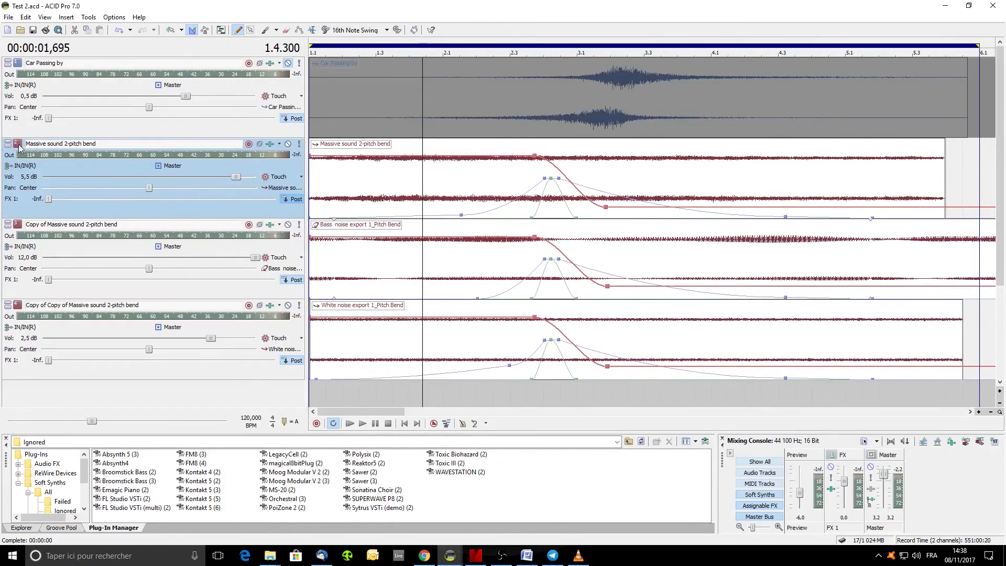
mouse_move(19, 145)
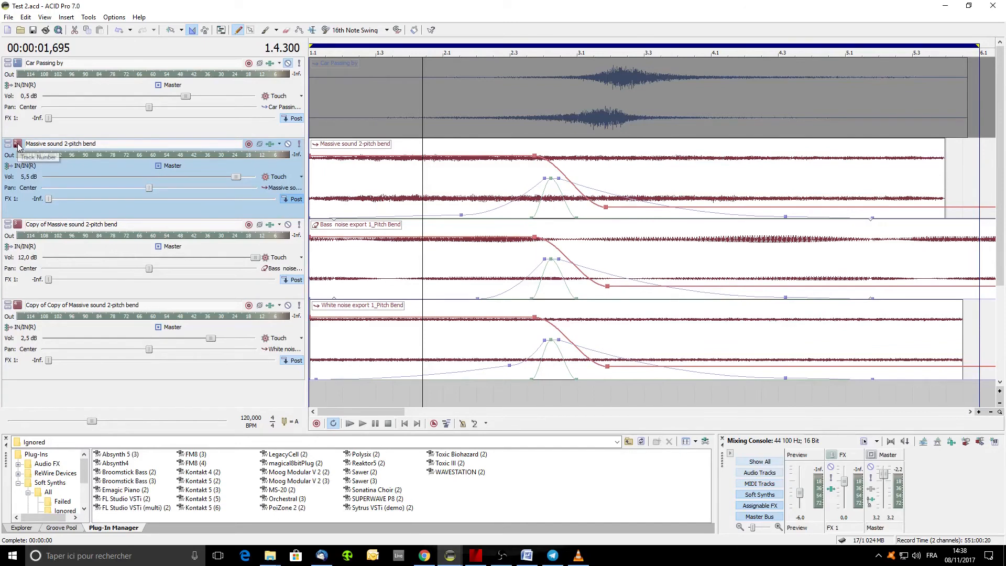
Replace the engine clip with Aiplane sound 2_Pitch bend.mp3 via the Clip Pool and preview it.
right_click(736, 267)
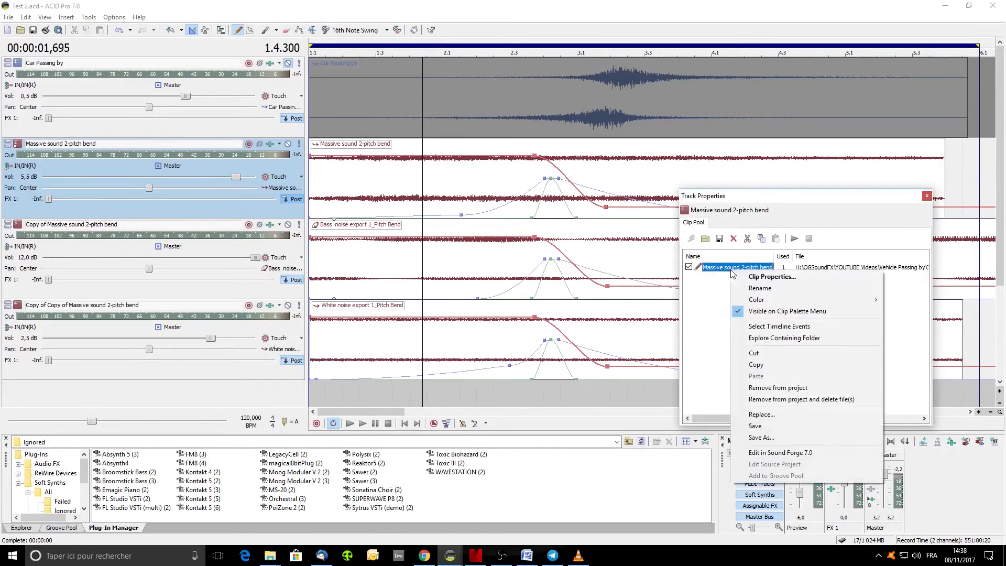
left_click(762, 414)
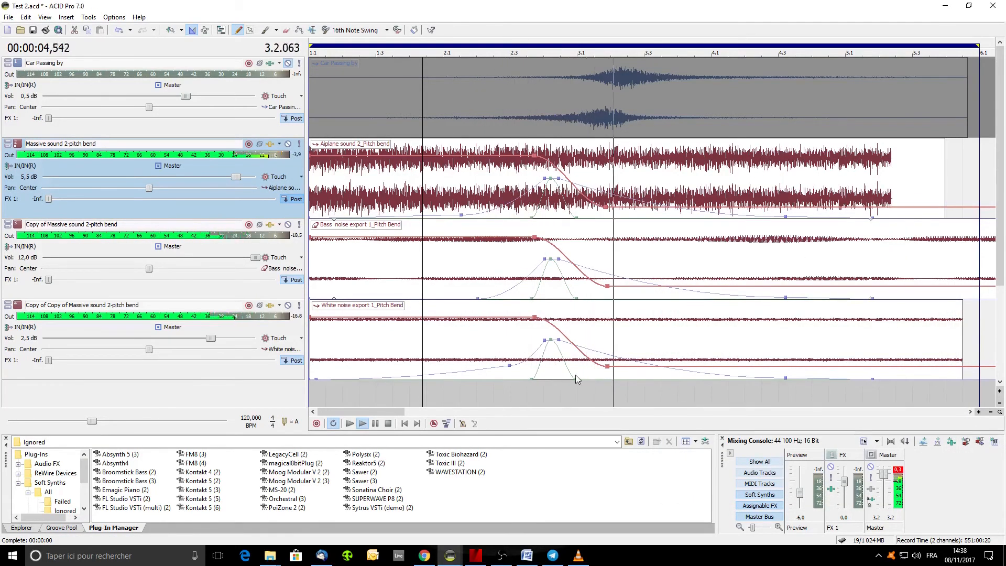
left_click(362, 423)
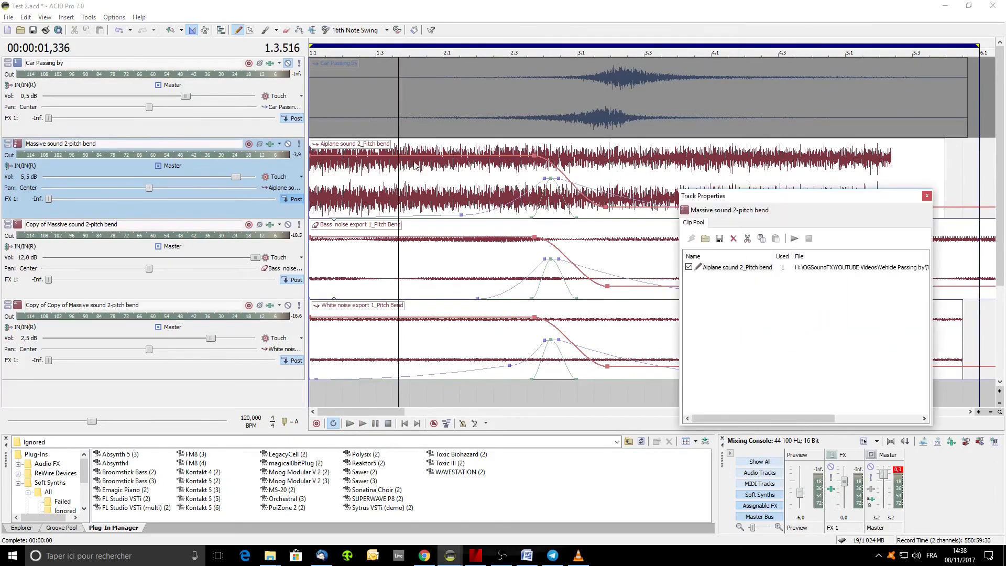
Replace the engine clip with Old plane_Pitch bend.mp3, preview the mix and stop.
right_click(736, 267)
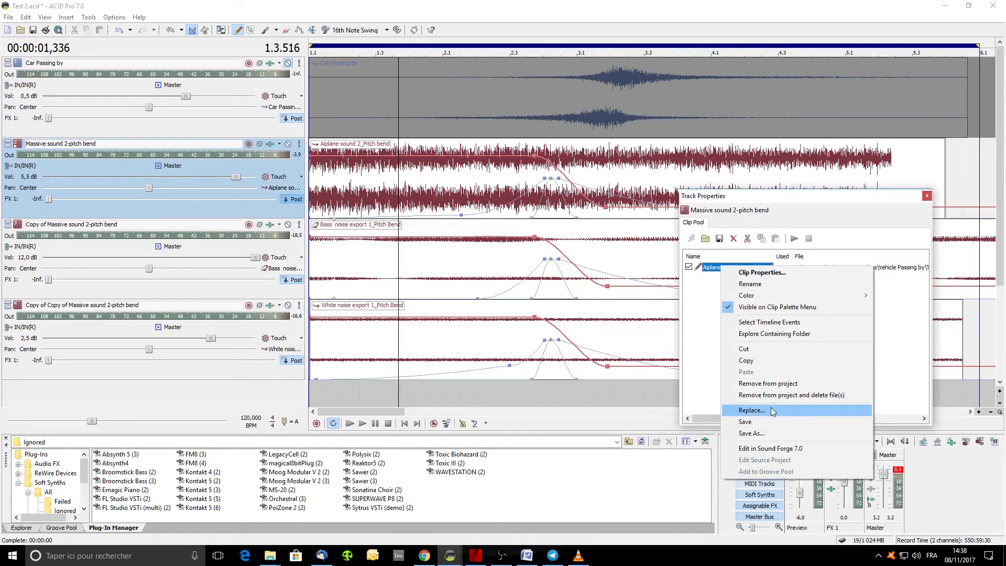
left_click(752, 410)
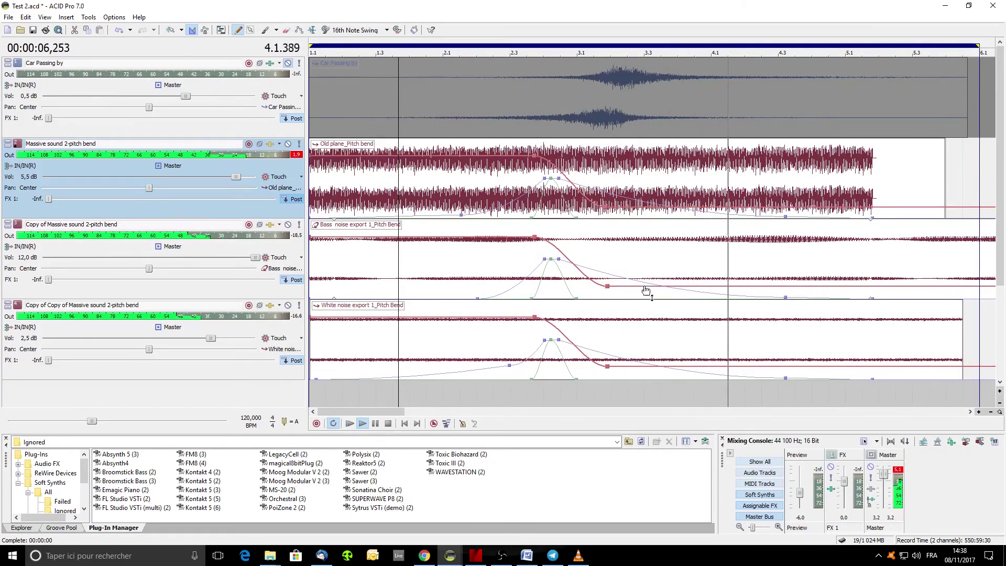
left_click(404, 423)
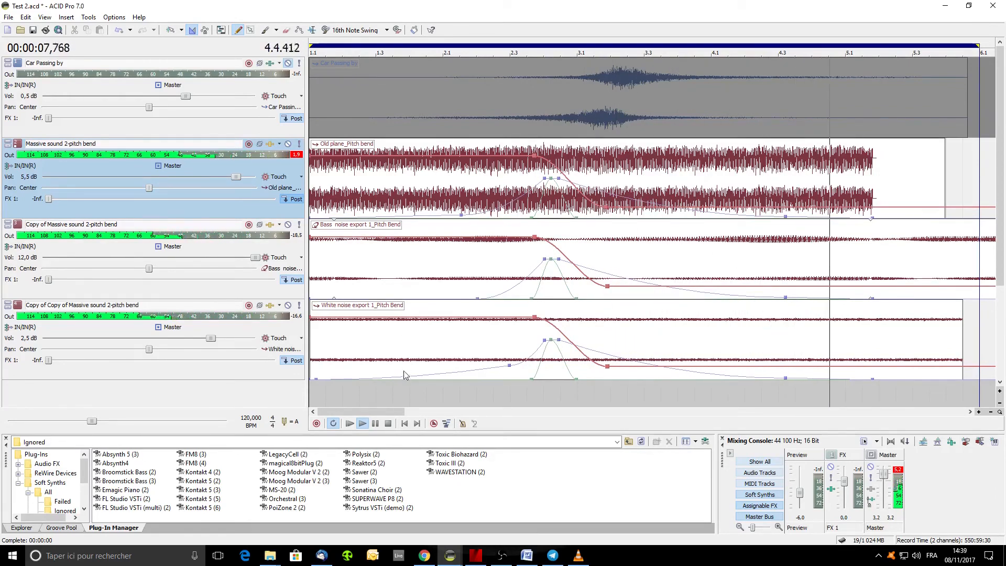
left_click(388, 423)
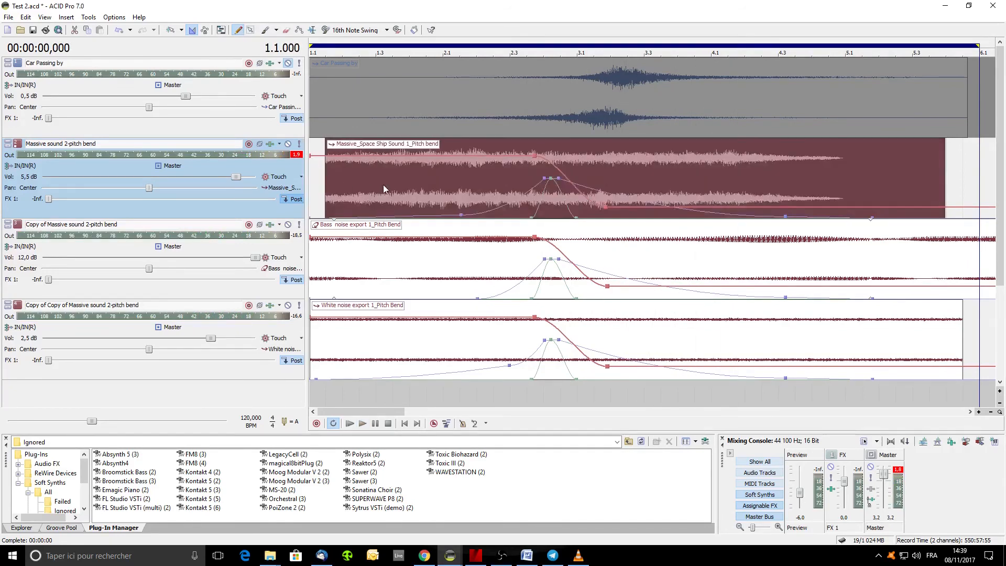
Play the mix with Massive_Space Ship Sound 1_Pitch bend restored, then stop the preview.
left_click(362, 424)
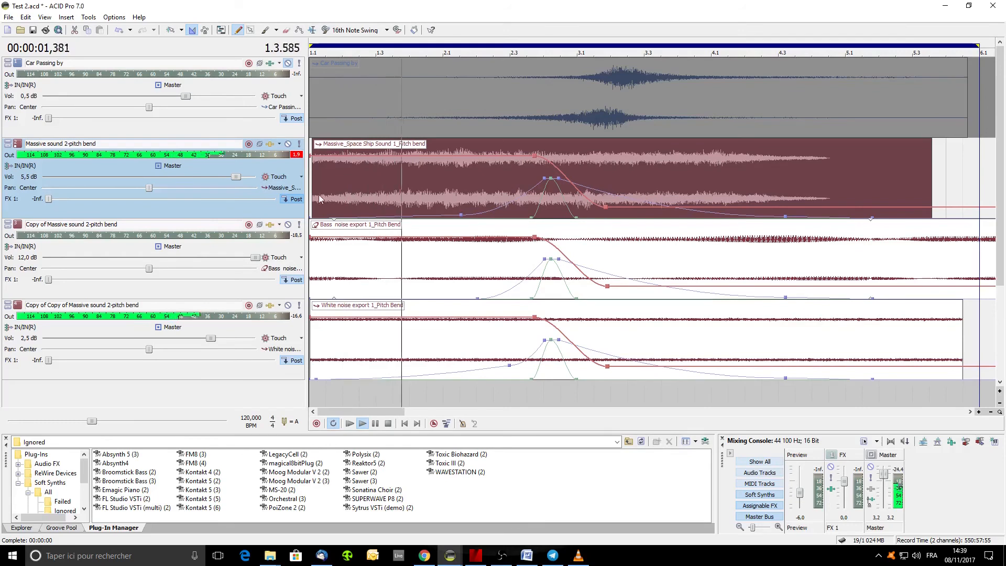
left_click(362, 423)
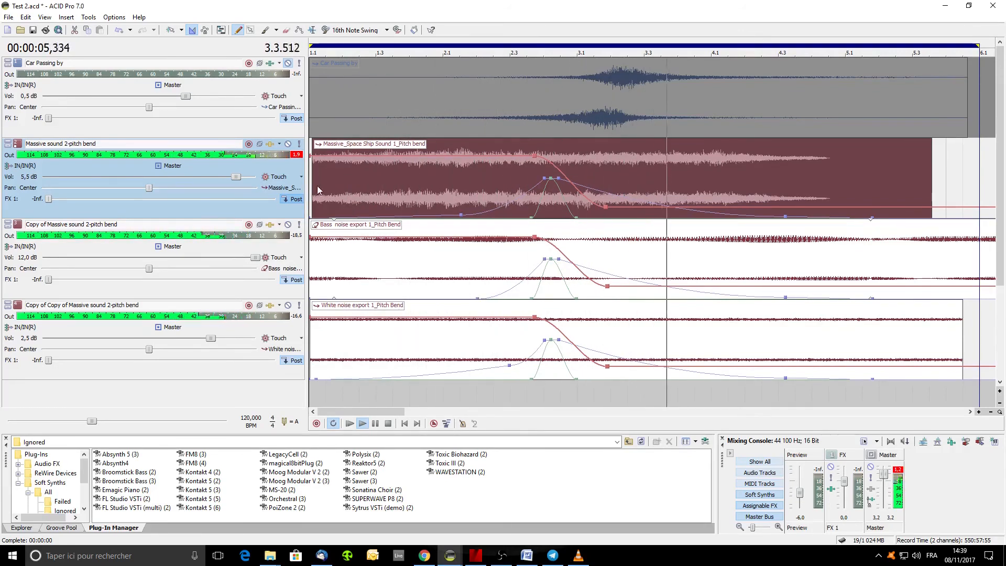
left_click(362, 423)
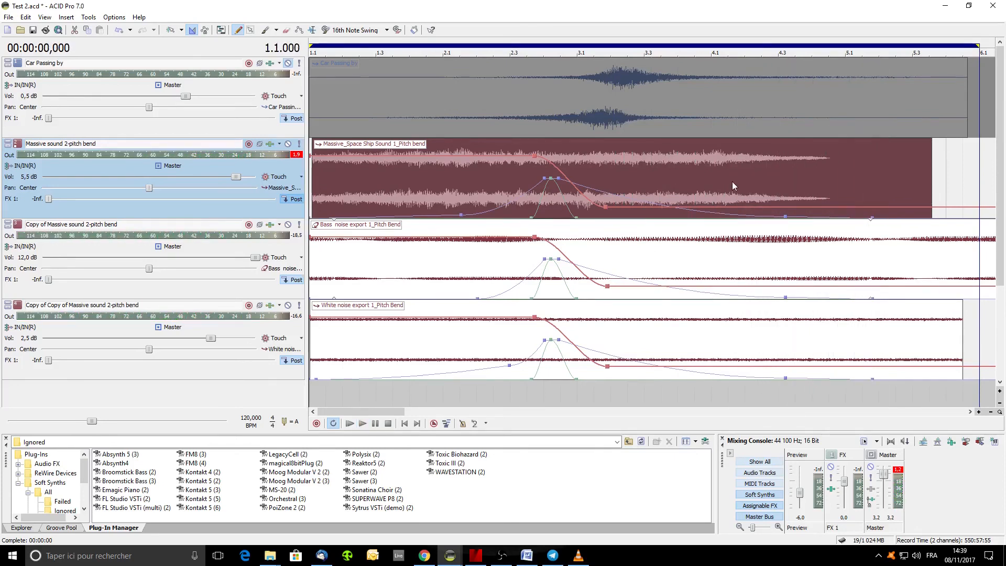
mouse_move(635, 148)
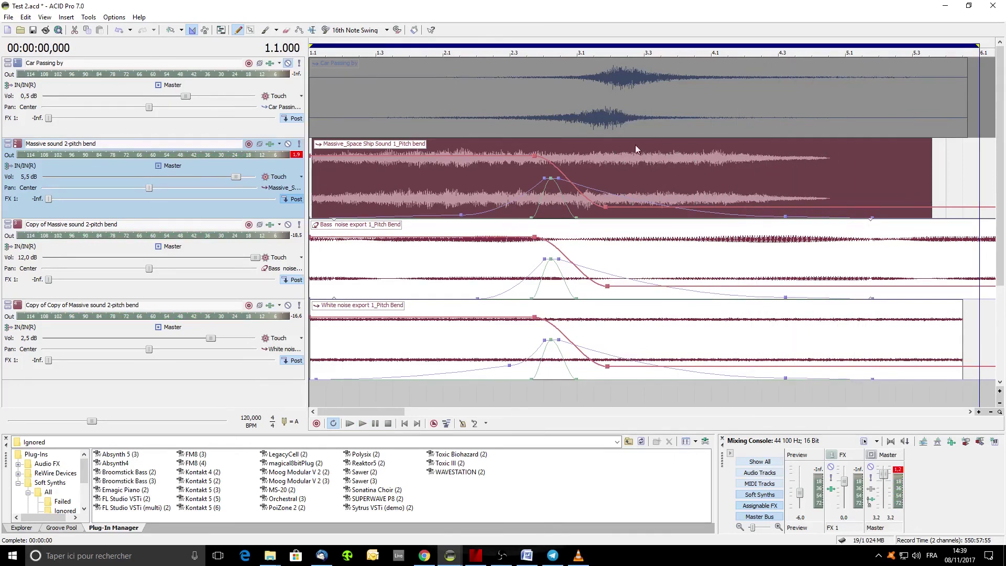
mouse_move(800, 222)
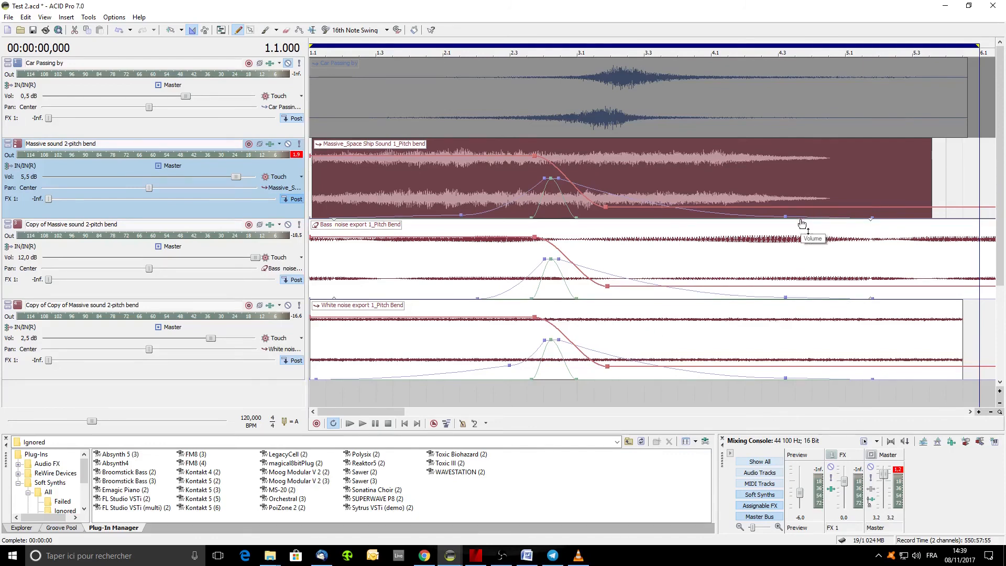